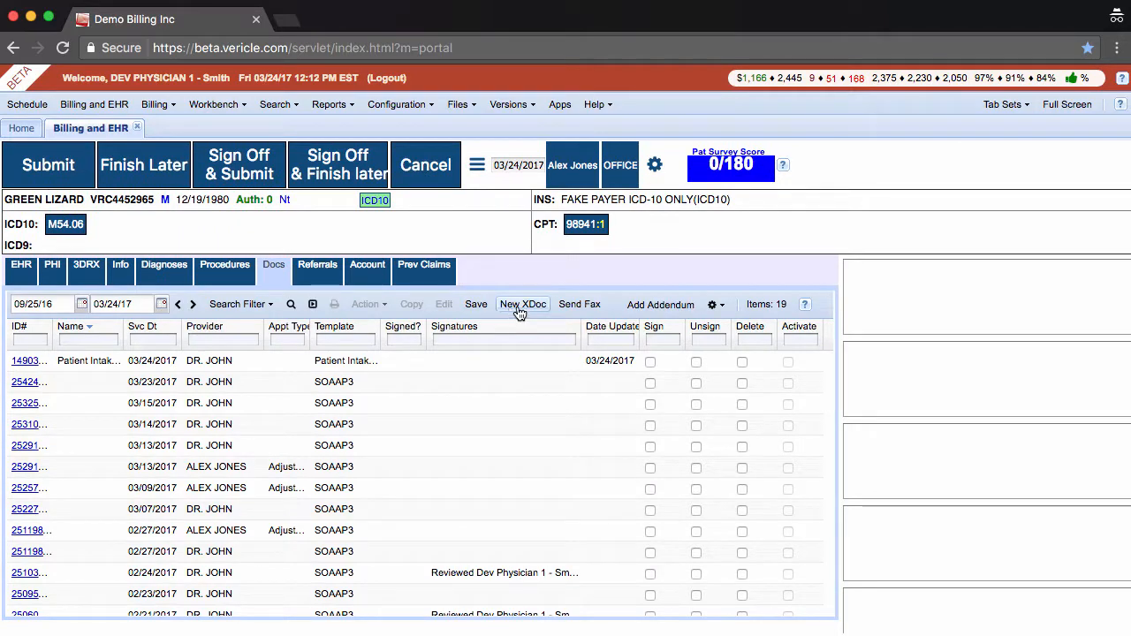
- Start a new XDoc for Green Lizard and filter templates by name with 'Auto'
{"action": "left_click", "coordinate": [522, 304]}
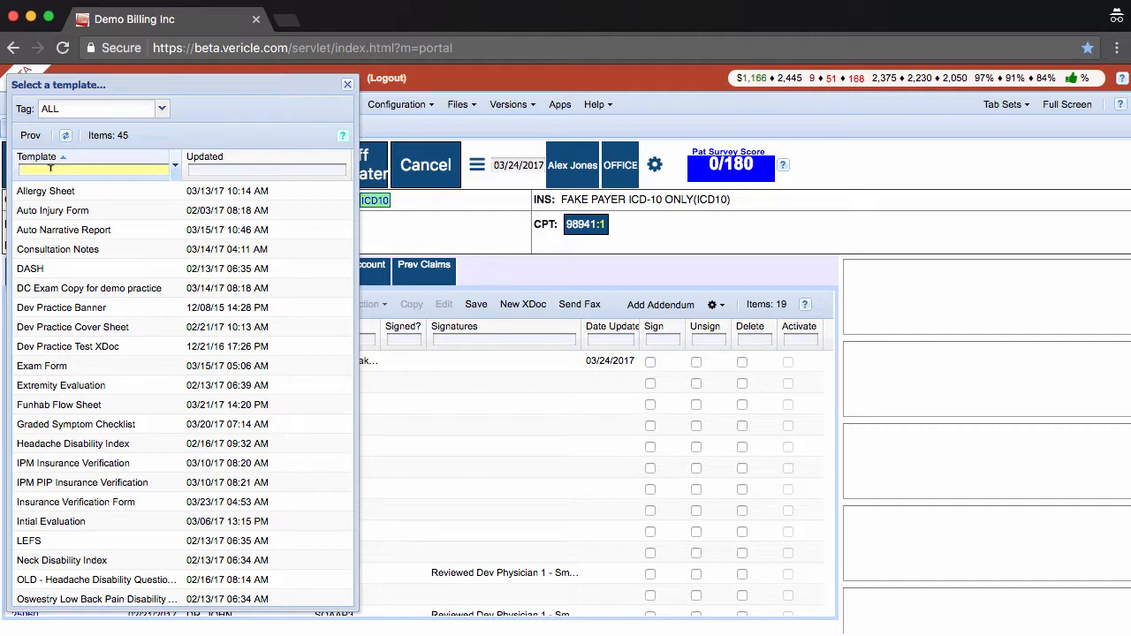
{"action": "type", "text": "Auto"}
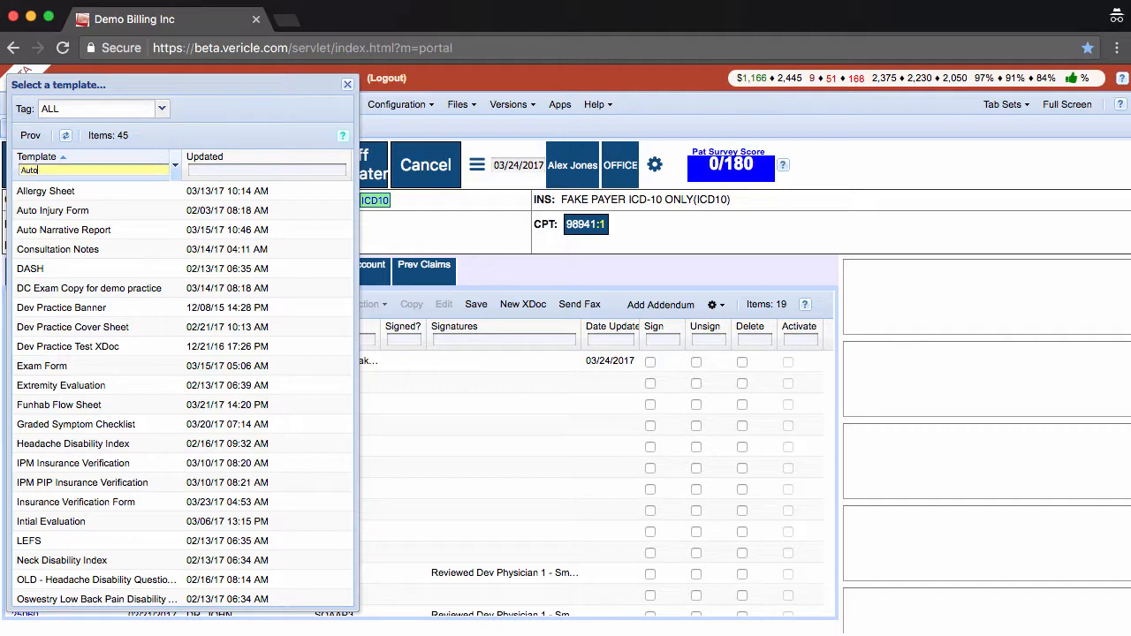
{"action": "type", "text": "Auto"}
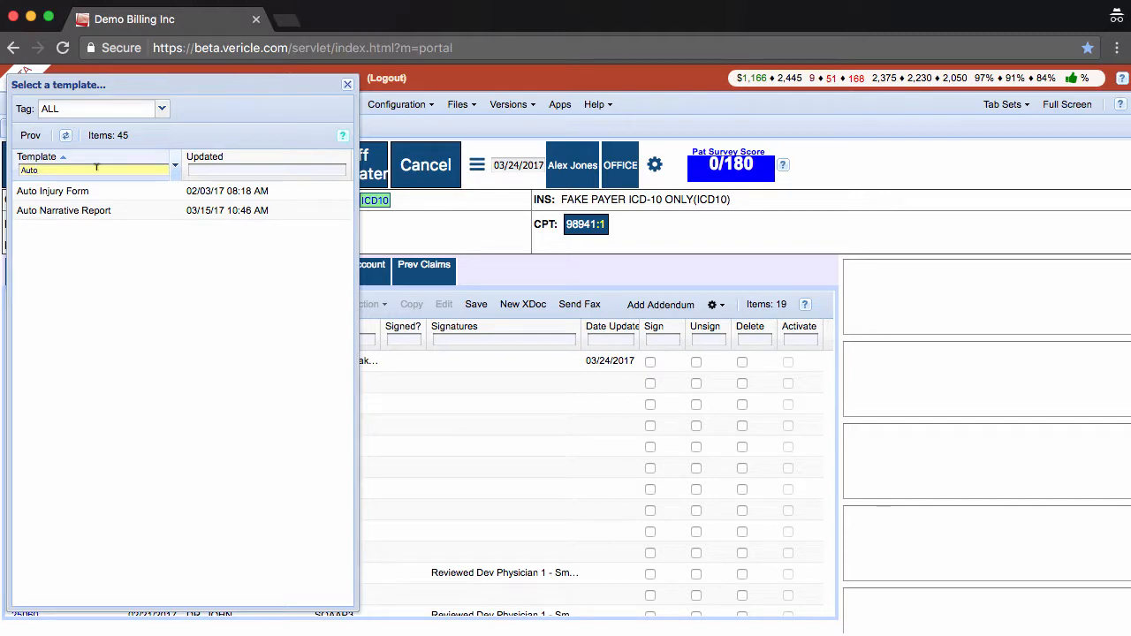
{"action": "type", "text": "02/"}
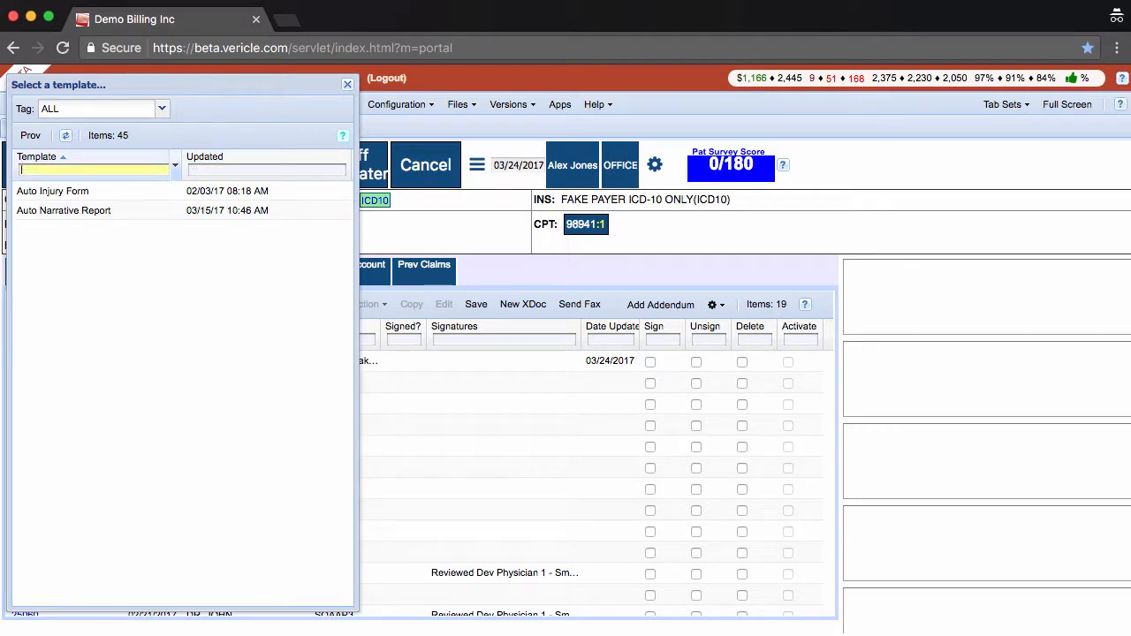
- Filter templates by the PHI/Encounters tag, then set the Tag filter back to ALL
{"action": "left_click", "coordinate": [162, 107]}
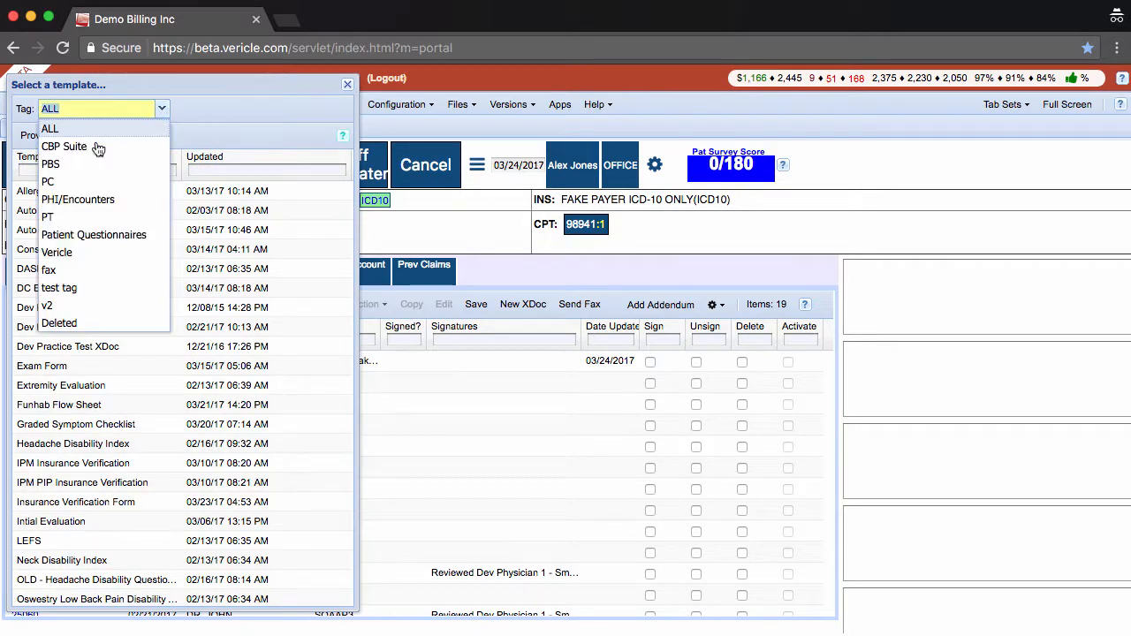
{"action": "left_click", "coordinate": [78, 198]}
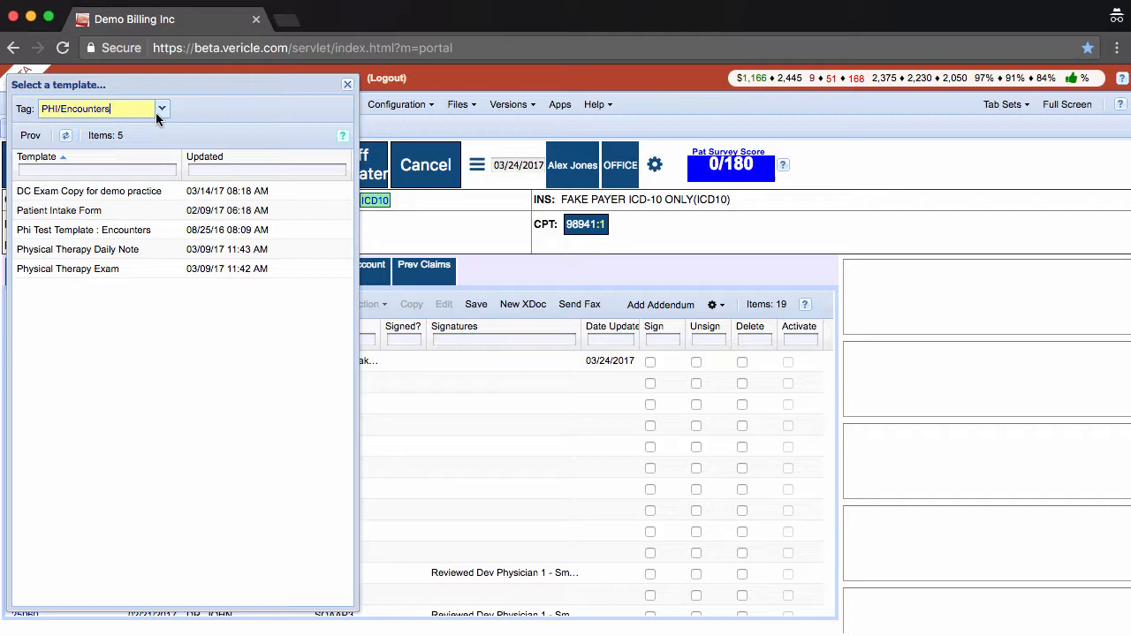
{"action": "left_click", "coordinate": [161, 108]}
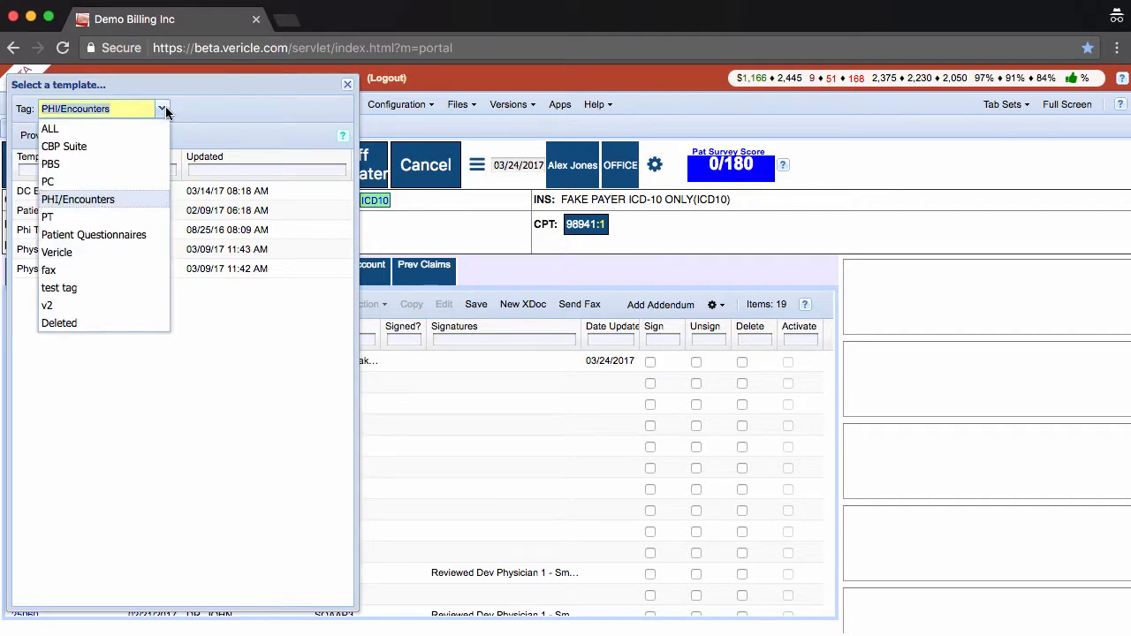
{"action": "left_click", "coordinate": [49, 128]}
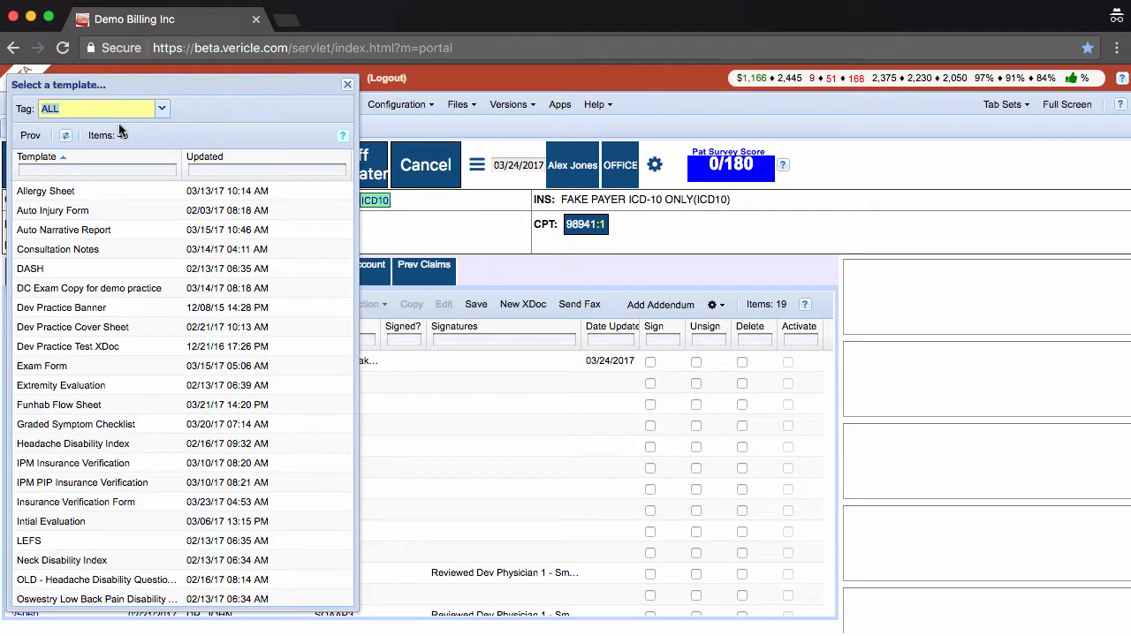
{"action": "left_click", "coordinate": [346, 84]}
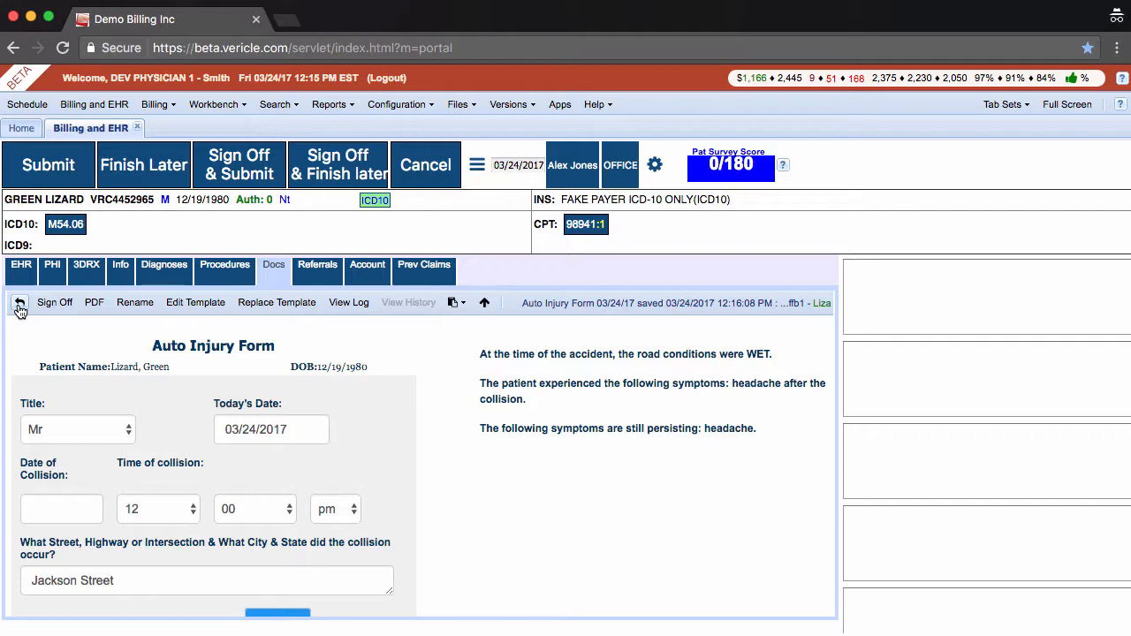
- Return to the Docs list and open the newly created Auto Injury Form
{"action": "left_click", "coordinate": [19, 303]}
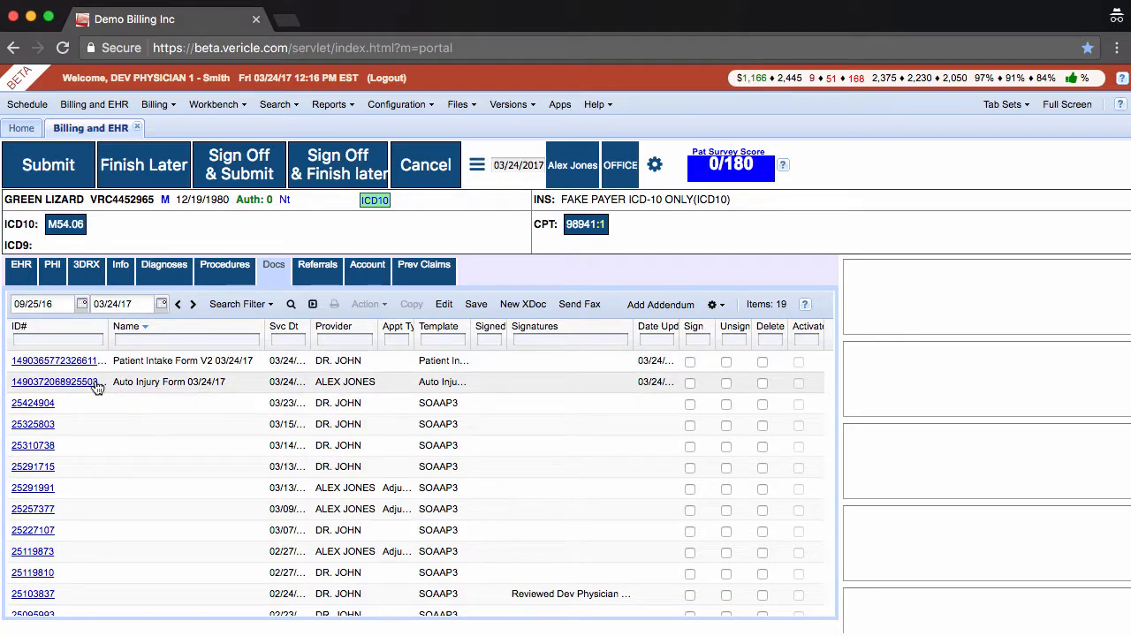
{"action": "left_click", "coordinate": [56, 382]}
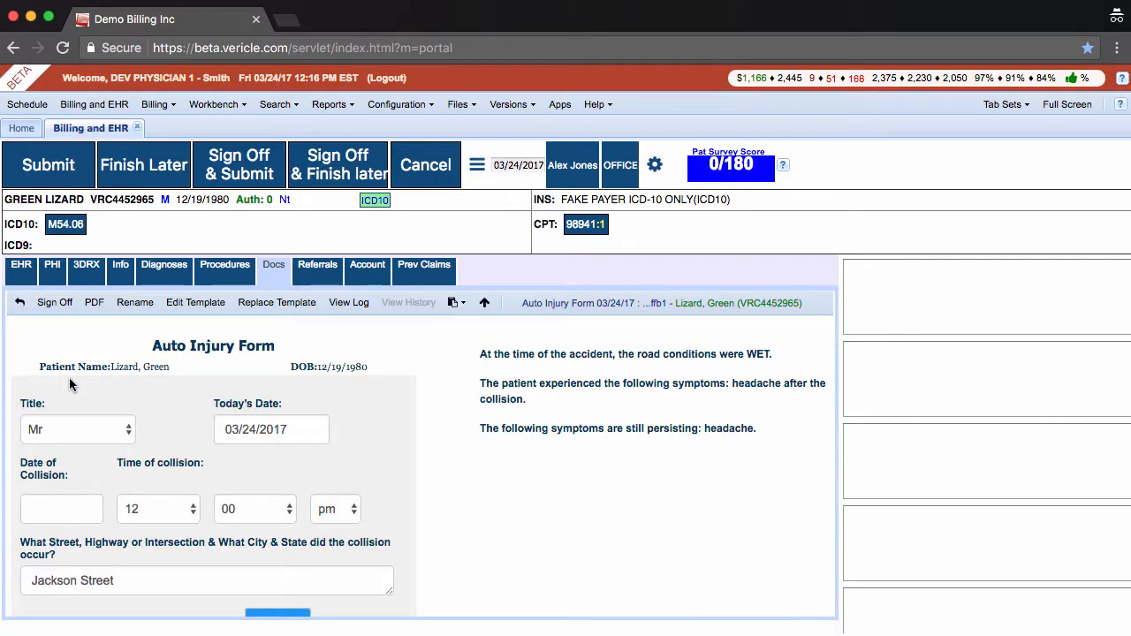
{"action": "mouse_move", "coordinate": [238, 166]}
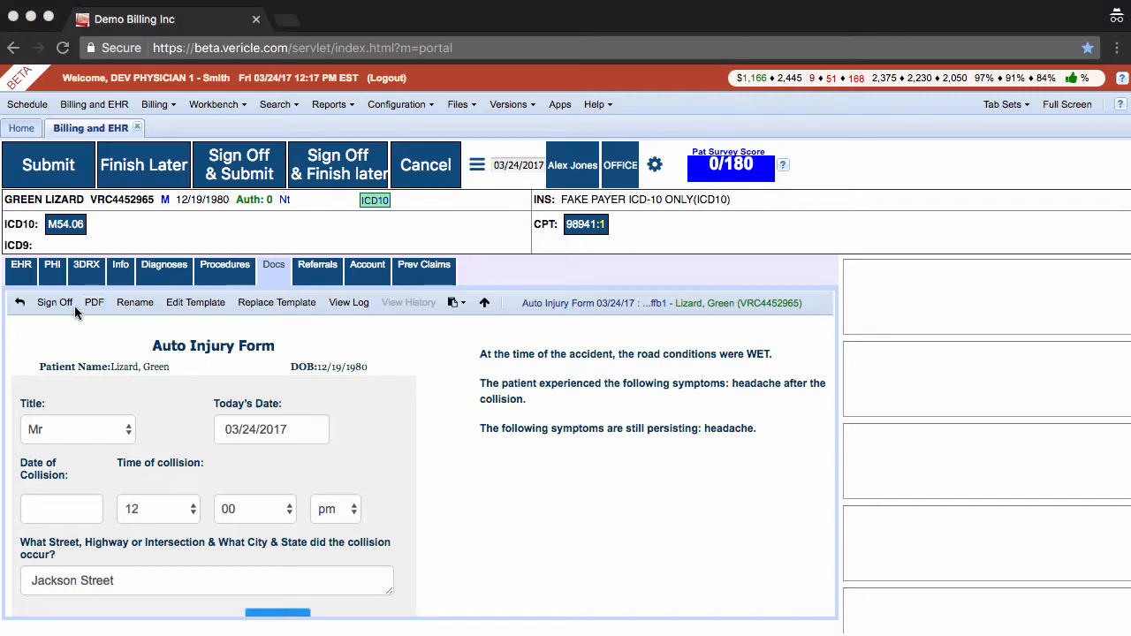
{"action": "left_click", "coordinate": [92, 302]}
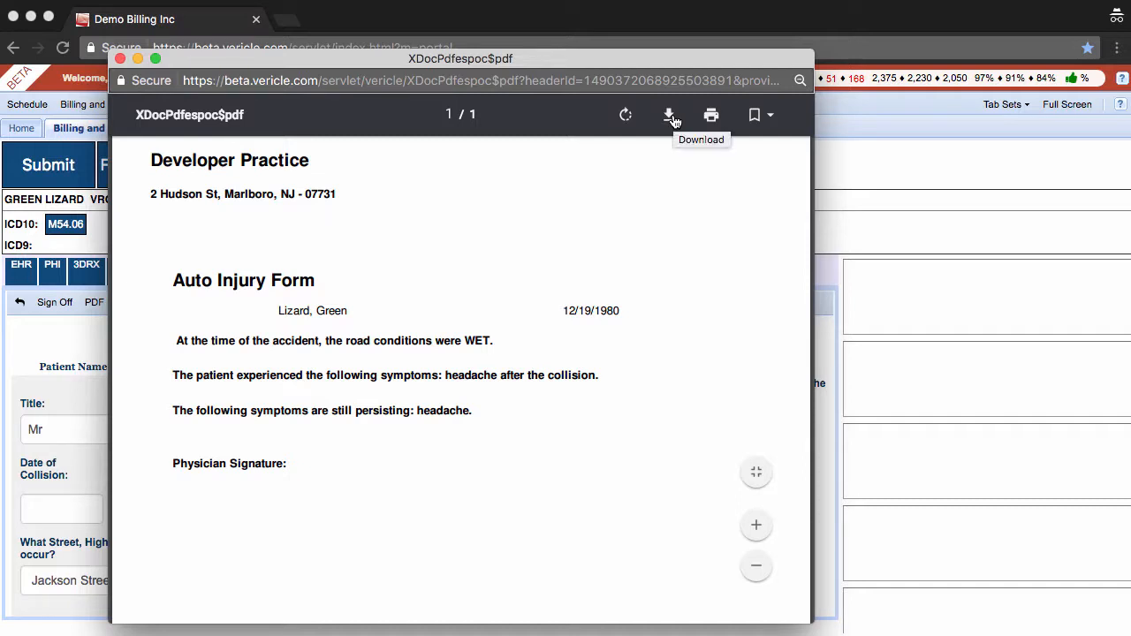
{"action": "mouse_move", "coordinate": [711, 115]}
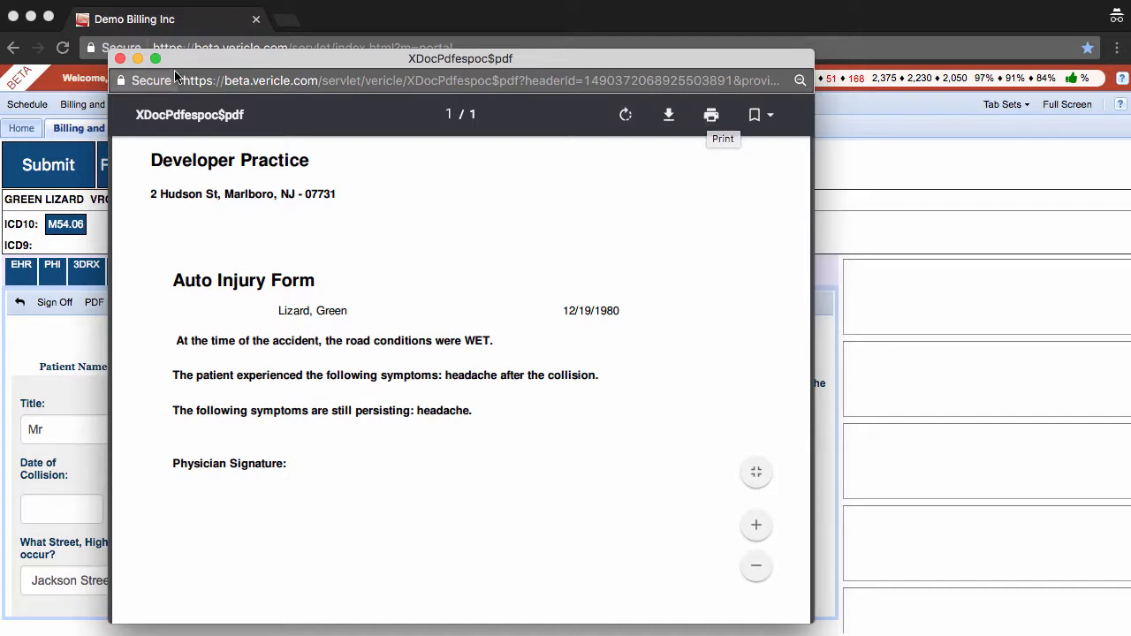
{"action": "left_click", "coordinate": [120, 58]}
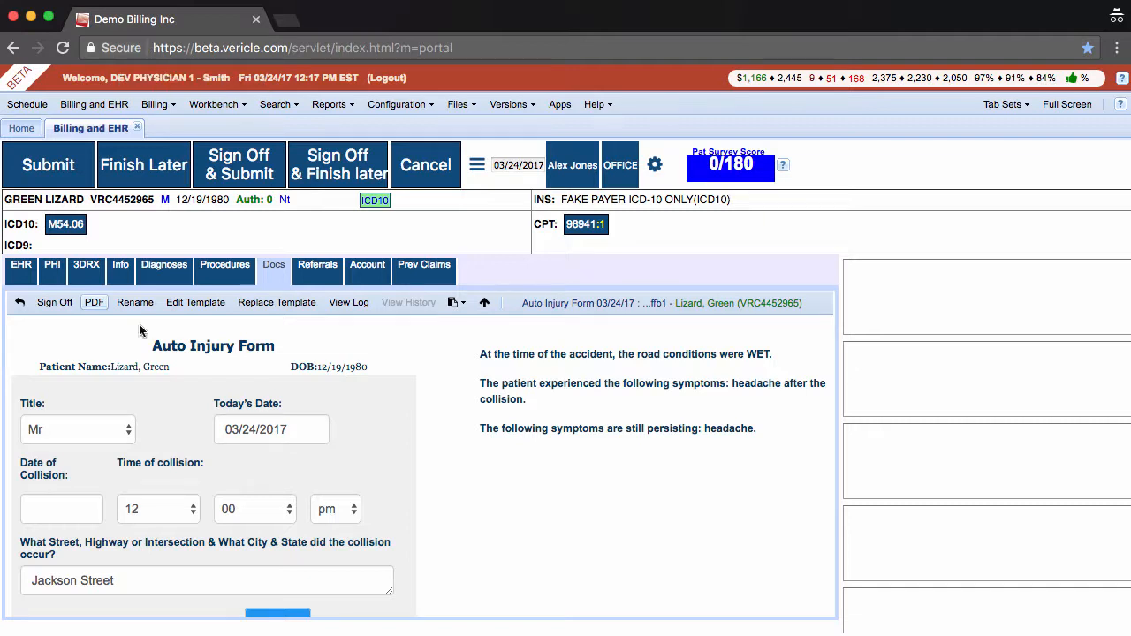
- Rename the Auto Injury Form document to 'Auto Injury 03/24/17' and confirm
{"action": "left_click", "coordinate": [135, 303]}
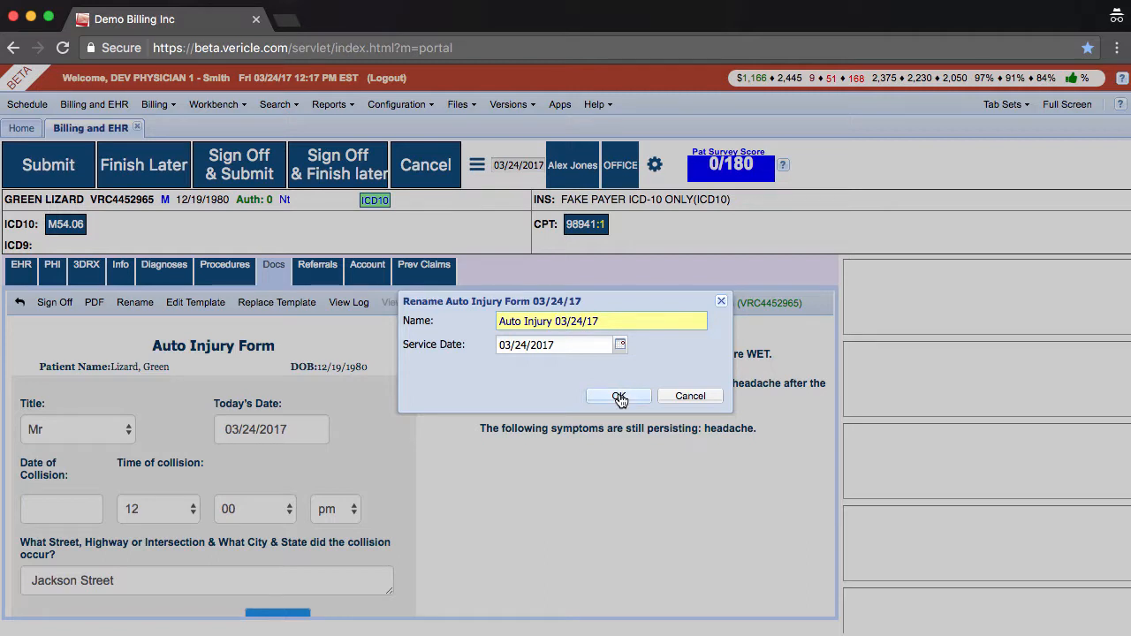
{"action": "left_click", "coordinate": [619, 396]}
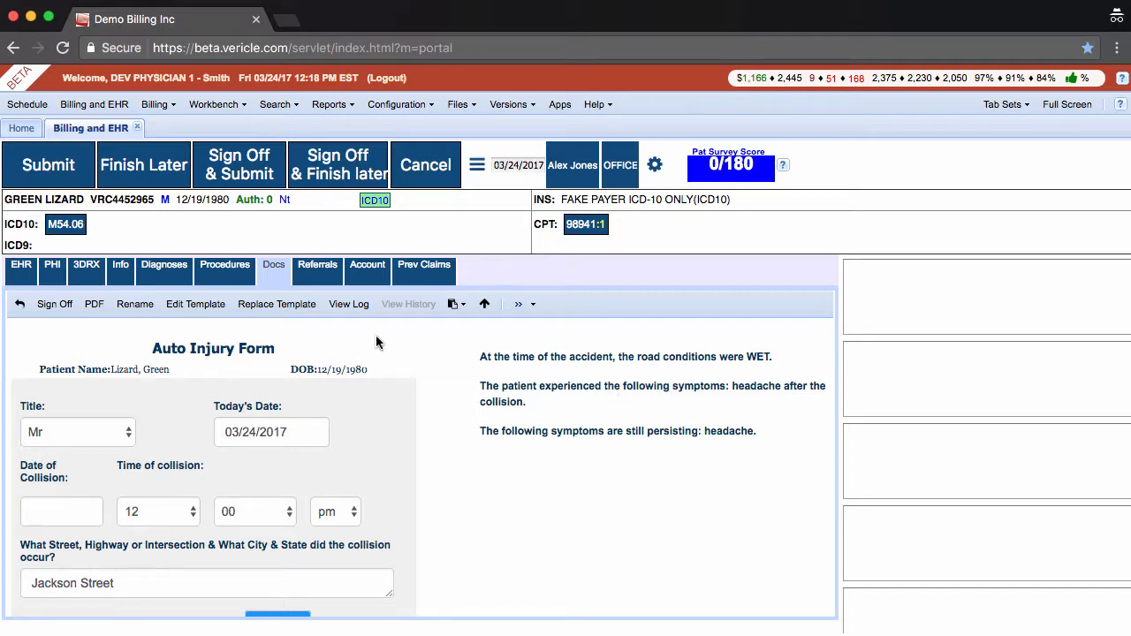
{"action": "left_click", "coordinate": [348, 304]}
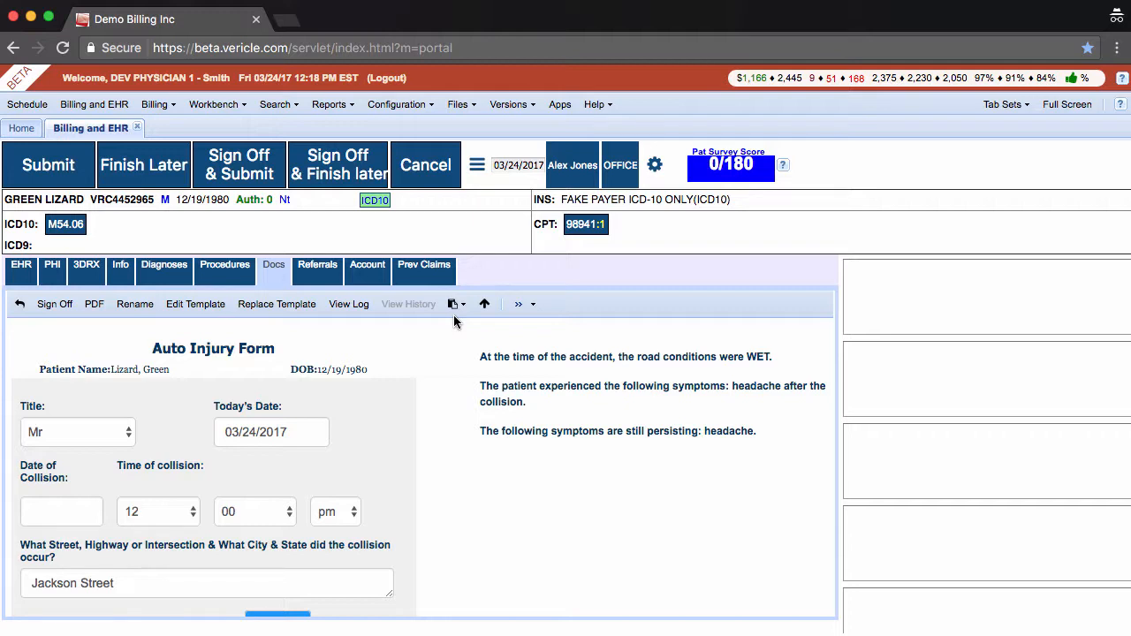
- Save the current form answers as a macro named 'Video Example-3'
{"action": "left_click", "coordinate": [453, 303]}
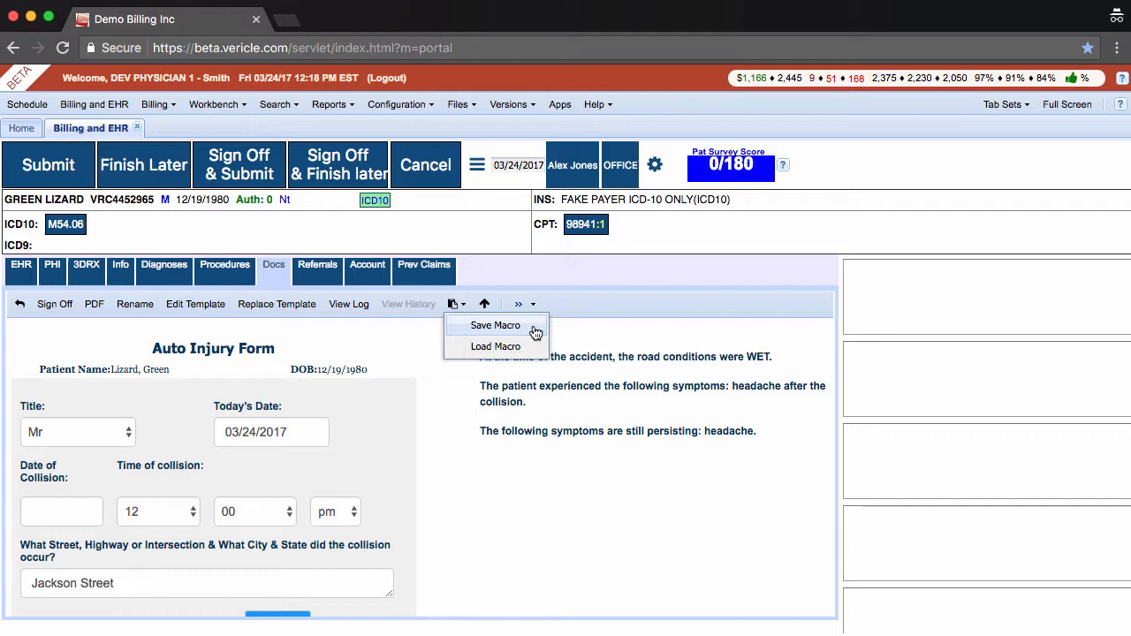
{"action": "left_click", "coordinate": [495, 325]}
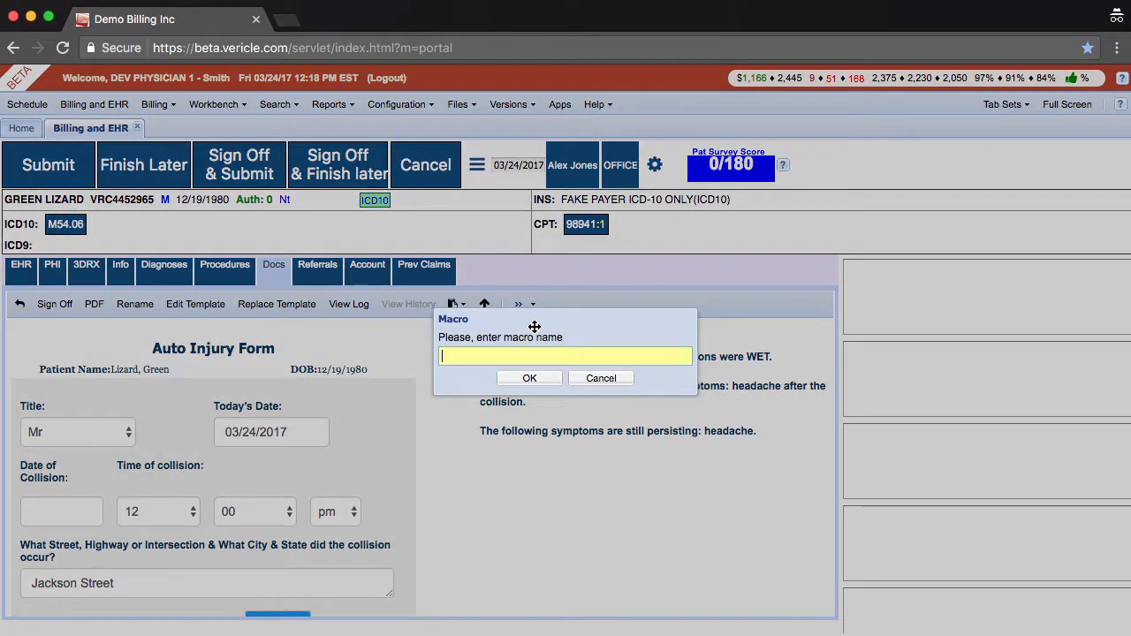
{"action": "type", "text": "Video Exam"}
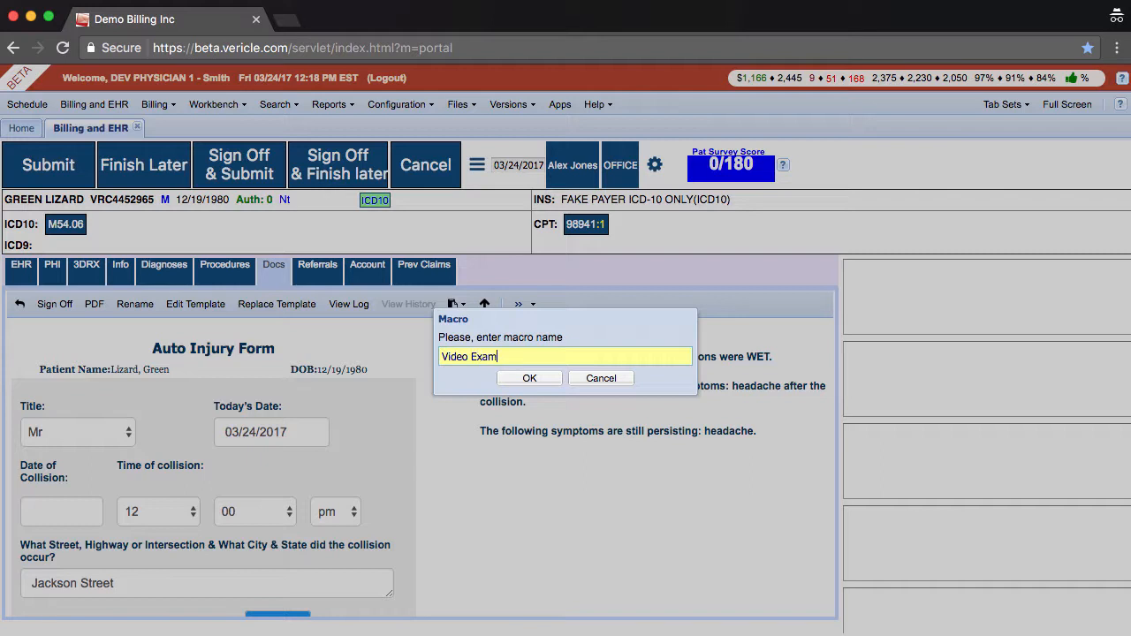
{"action": "type", "text": "ple-3"}
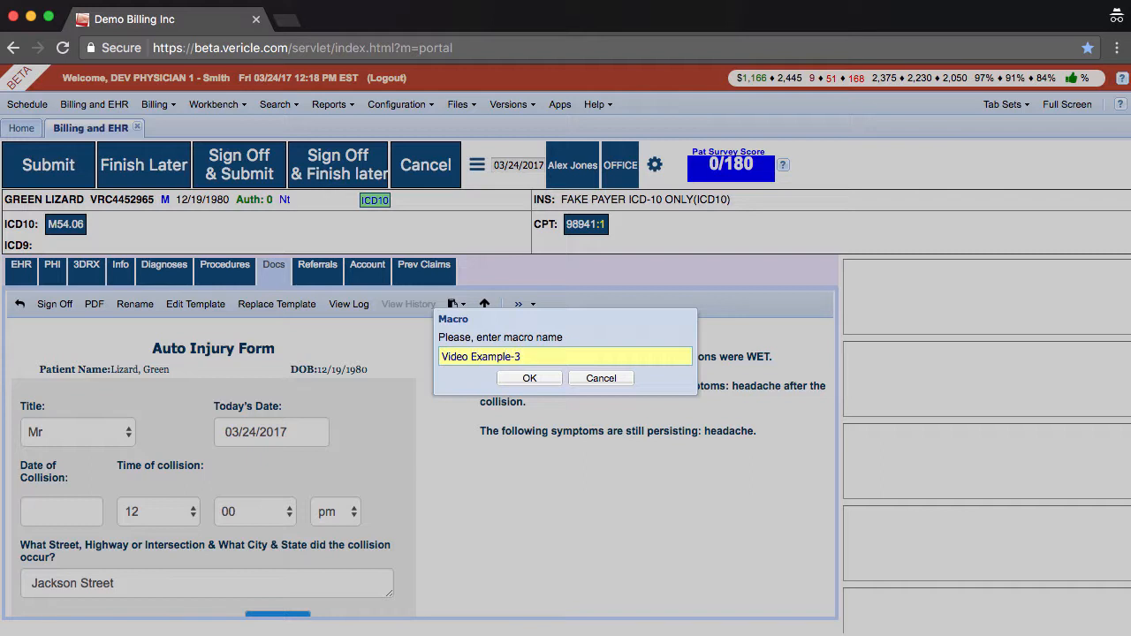
{"action": "left_click", "coordinate": [529, 378]}
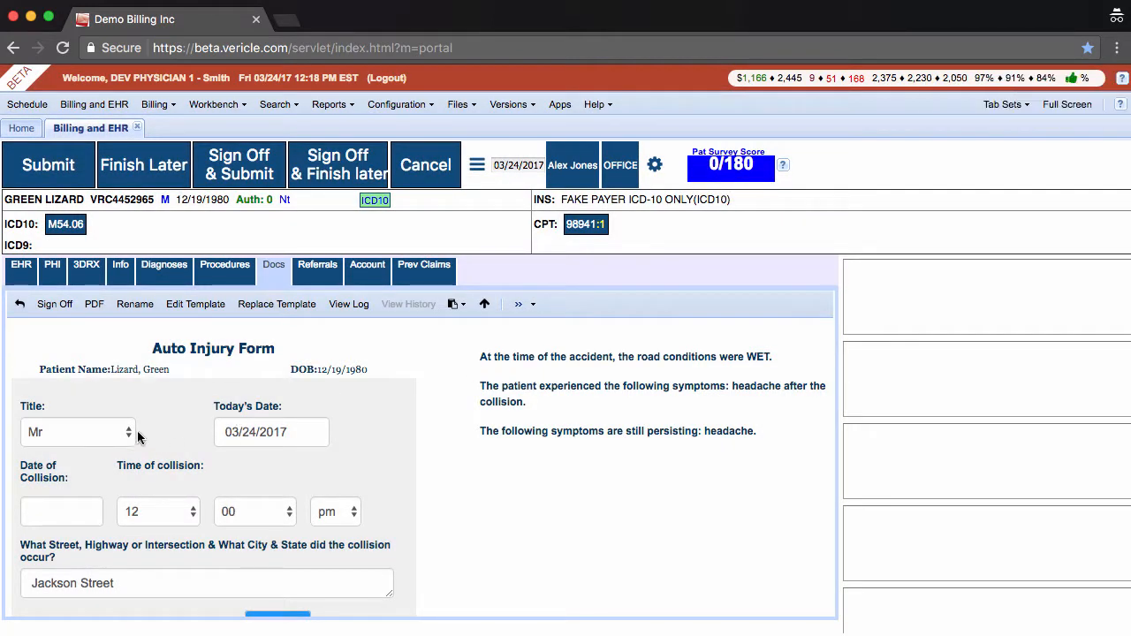
- Clear all entries from the Auto Injury form and browse the saved macros list
{"action": "left_click", "coordinate": [77, 431]}
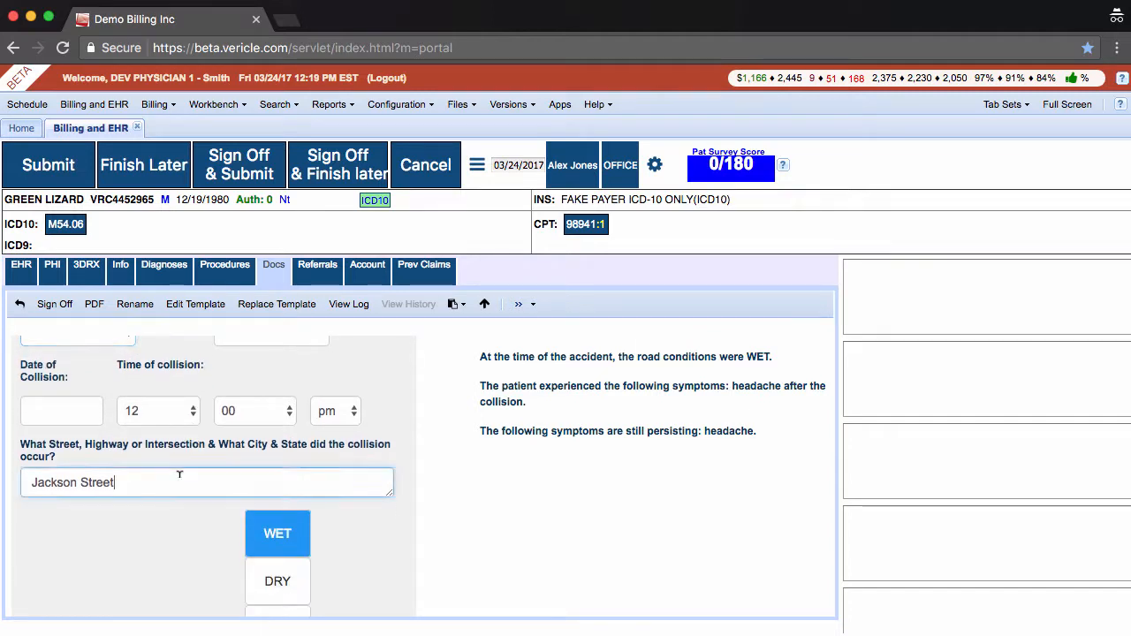
{"action": "left_click", "coordinate": [206, 482]}
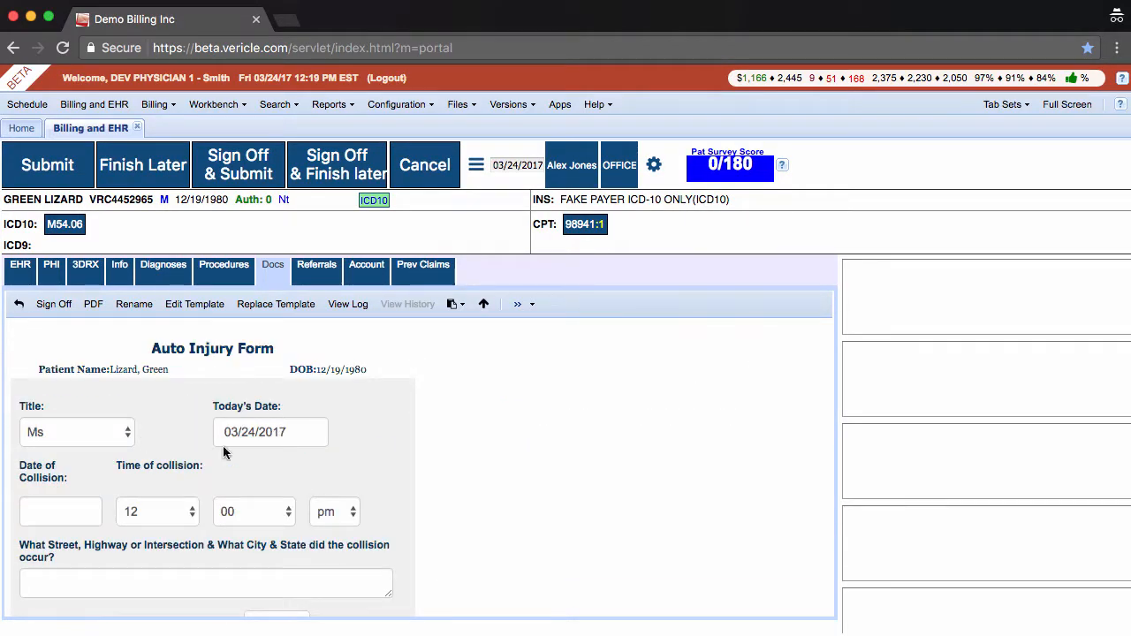
{"action": "left_click", "coordinate": [452, 304]}
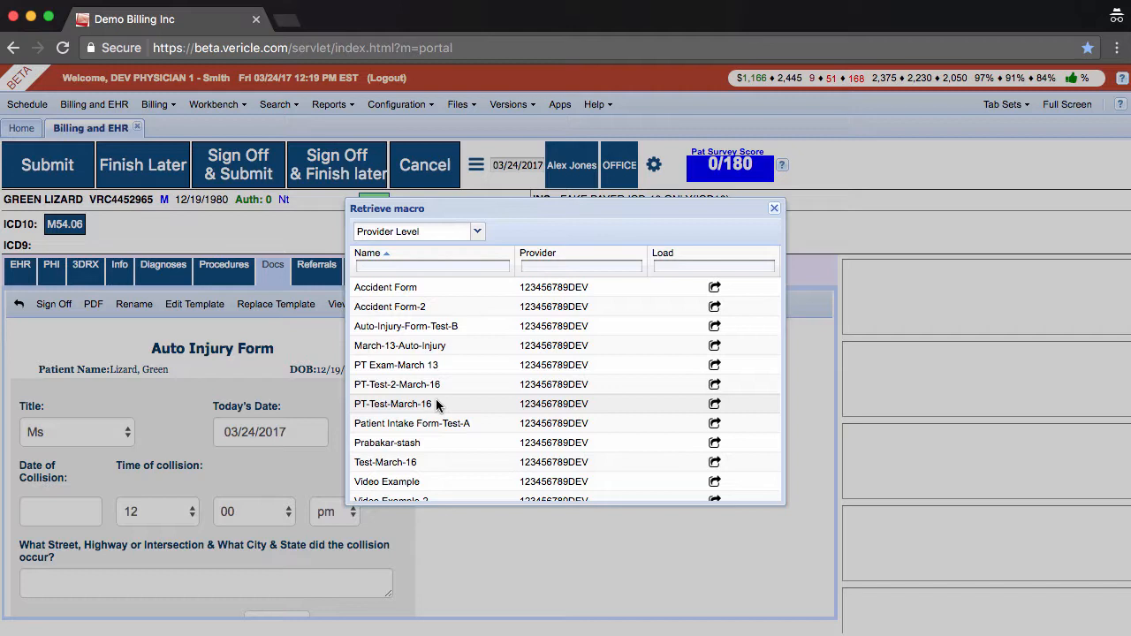
{"action": "scroll", "scroll_direction": "down", "scroll_amount": 3}
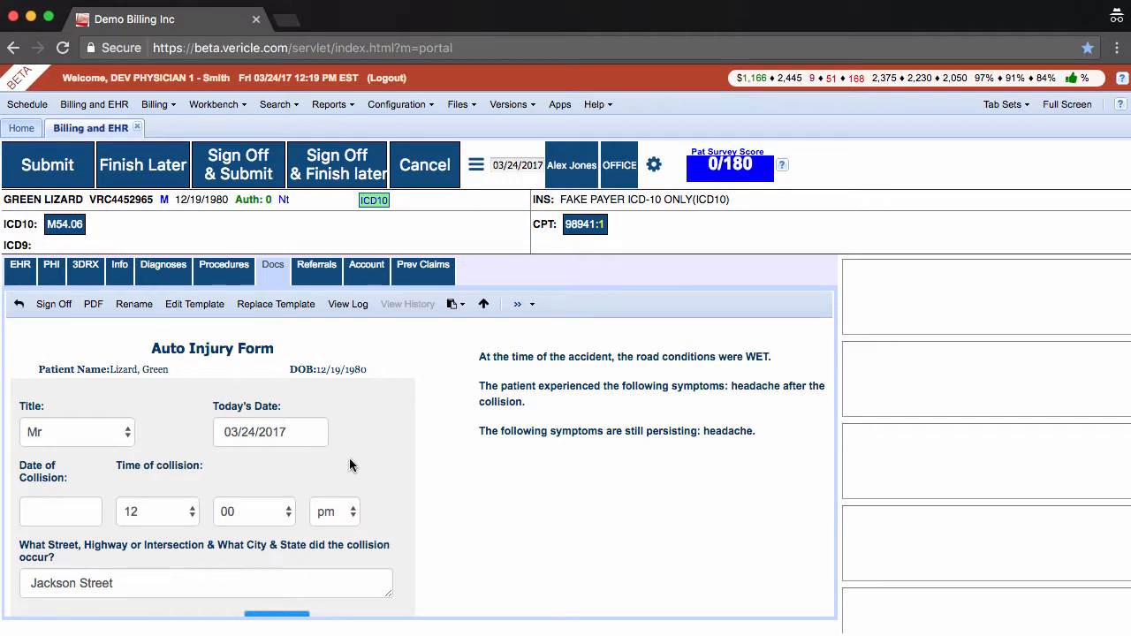
{"action": "mouse_move", "coordinate": [345, 465]}
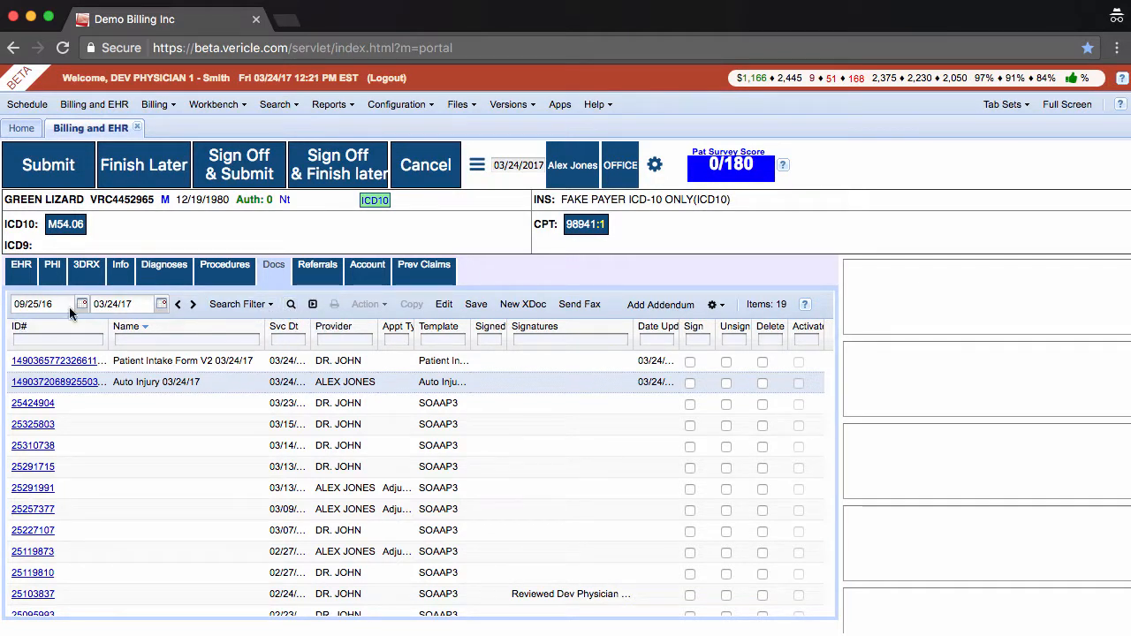
- Set the start date to February 2017 and search, showing 18 documents through 03/24/17
{"action": "left_click", "coordinate": [82, 303]}
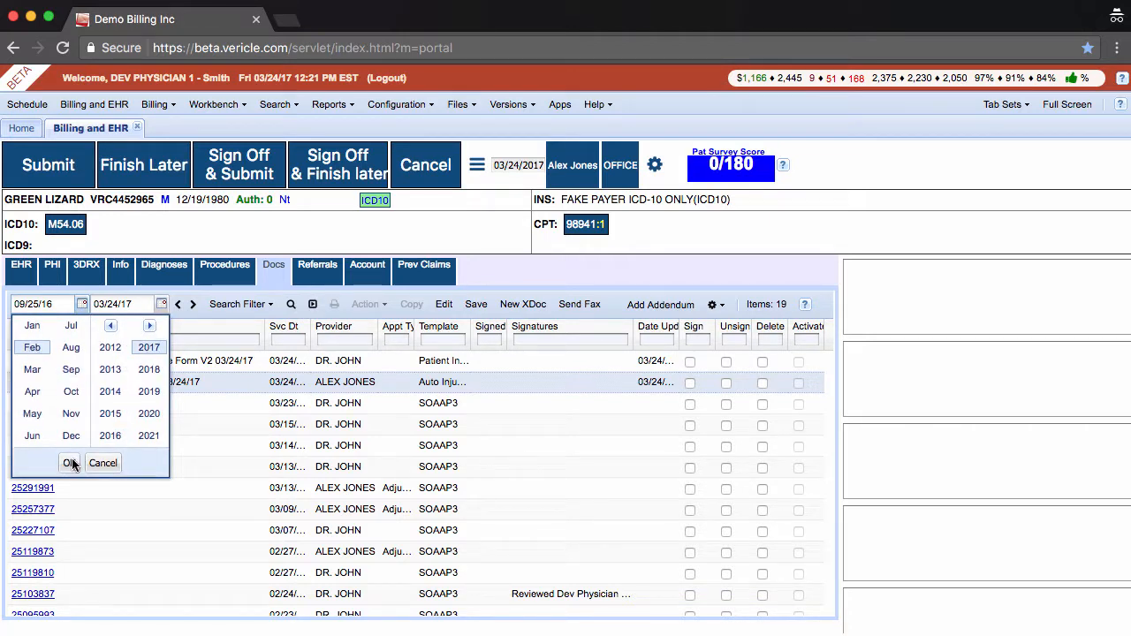
{"action": "left_click", "coordinate": [69, 463]}
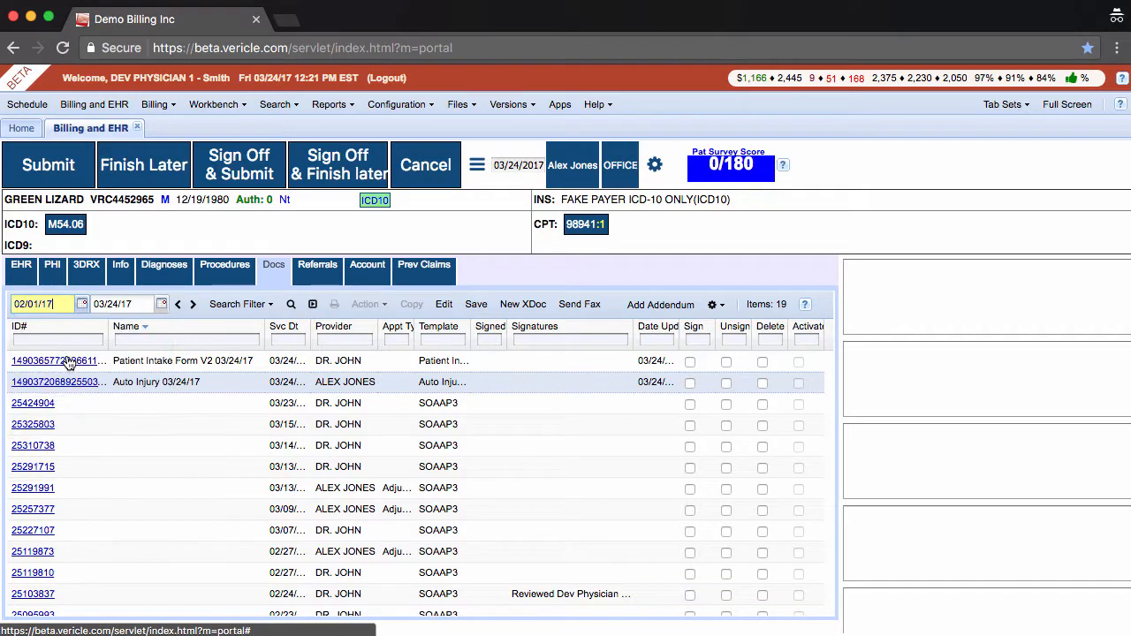
{"action": "left_click", "coordinate": [291, 304]}
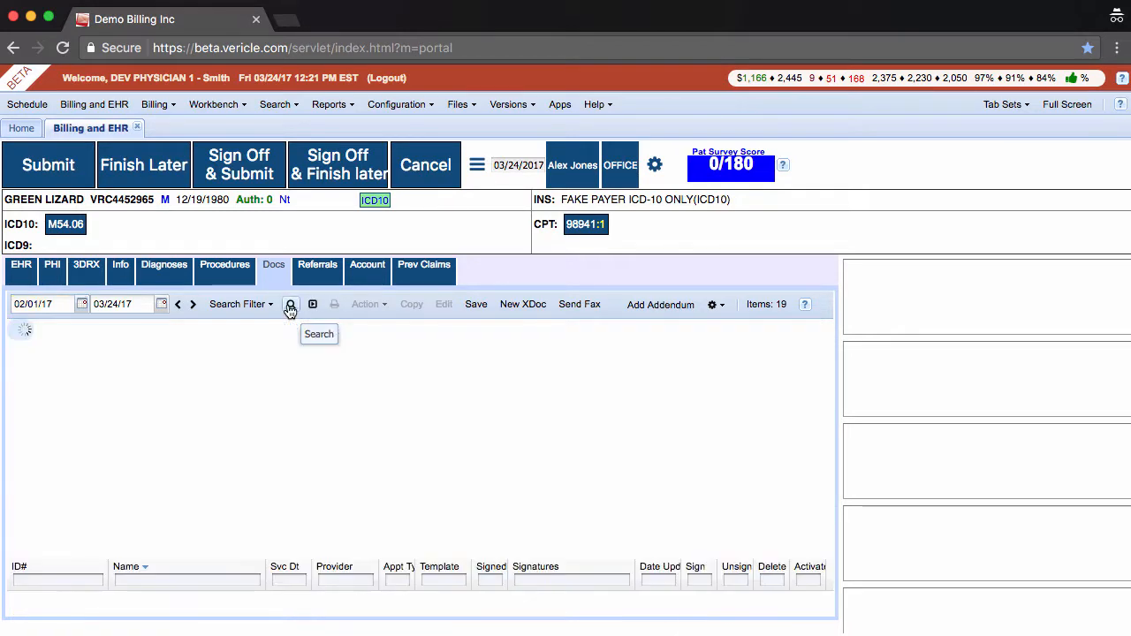
{"action": "left_click", "coordinate": [290, 304]}
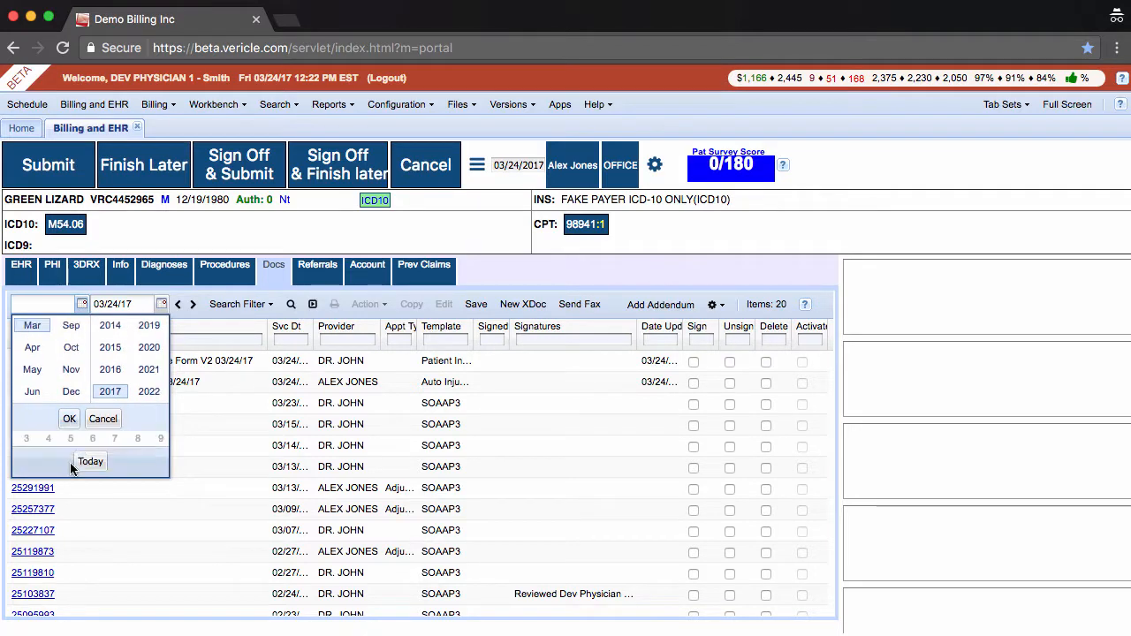
{"action": "left_click", "coordinate": [290, 304]}
{"action": "type", "text": "03/01/17"}
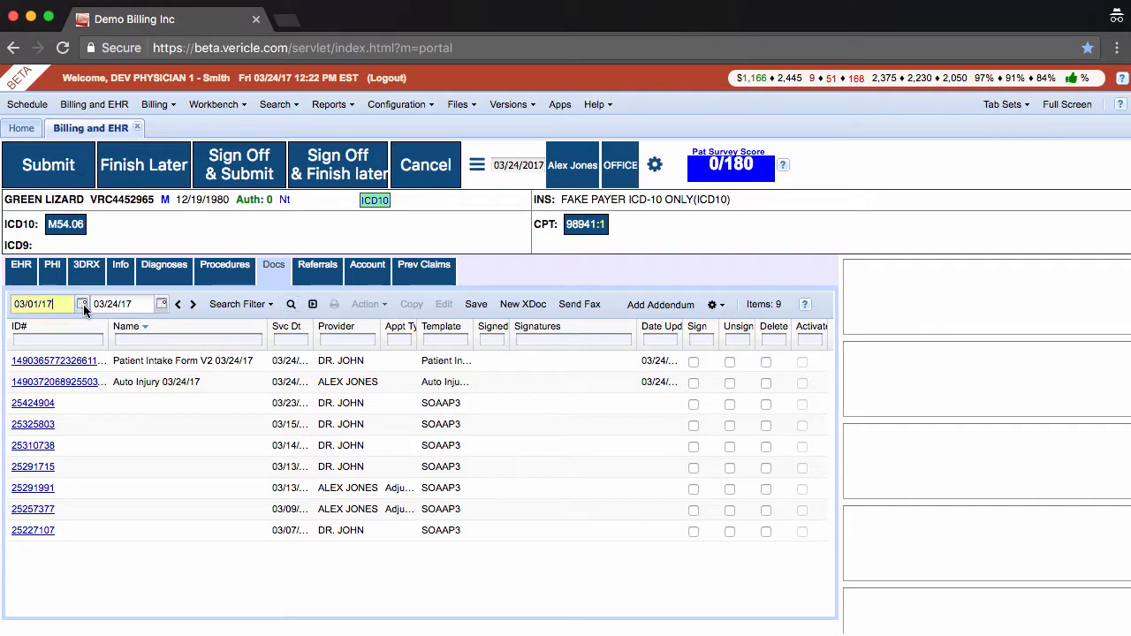
{"action": "left_click", "coordinate": [82, 303]}
{"action": "type", "text": "2"}
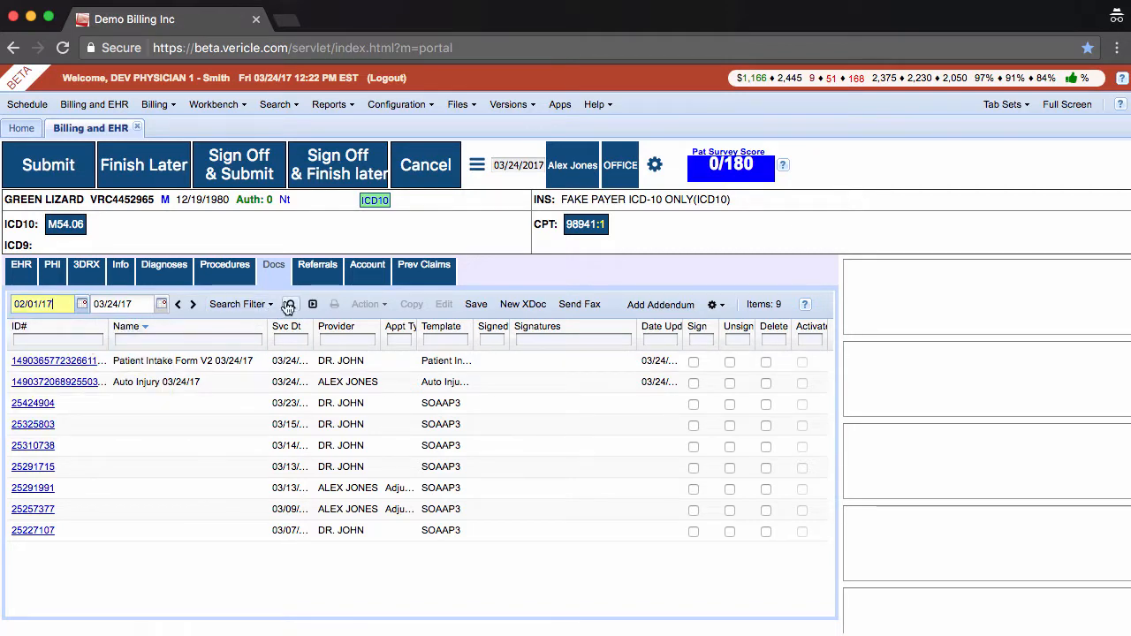
{"action": "left_click", "coordinate": [289, 304]}
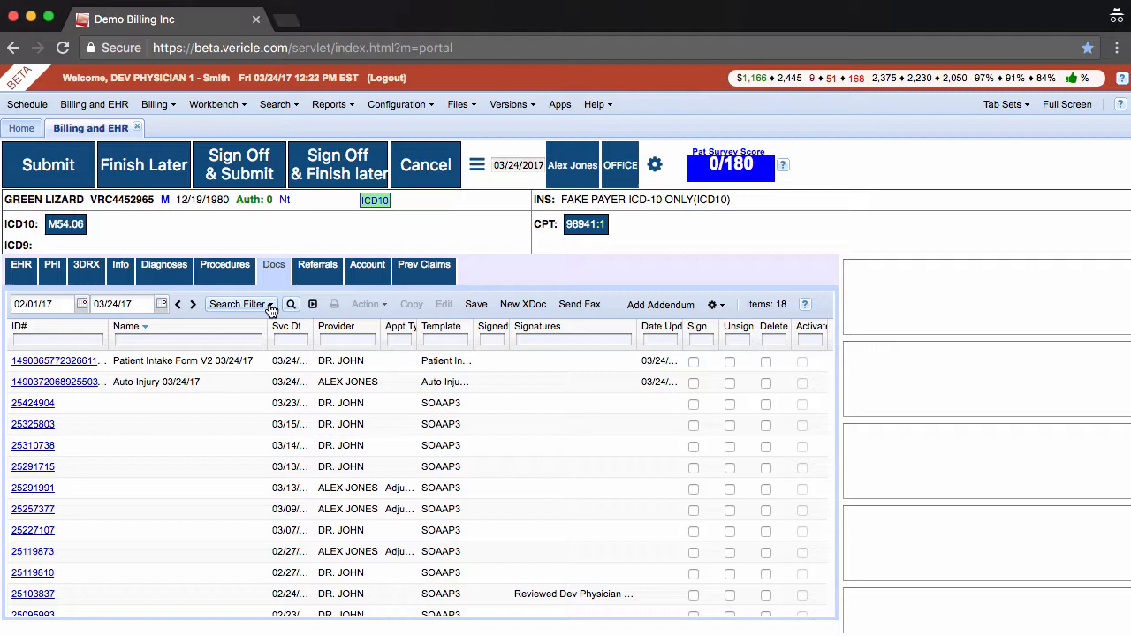
{"action": "left_click", "coordinate": [238, 304]}
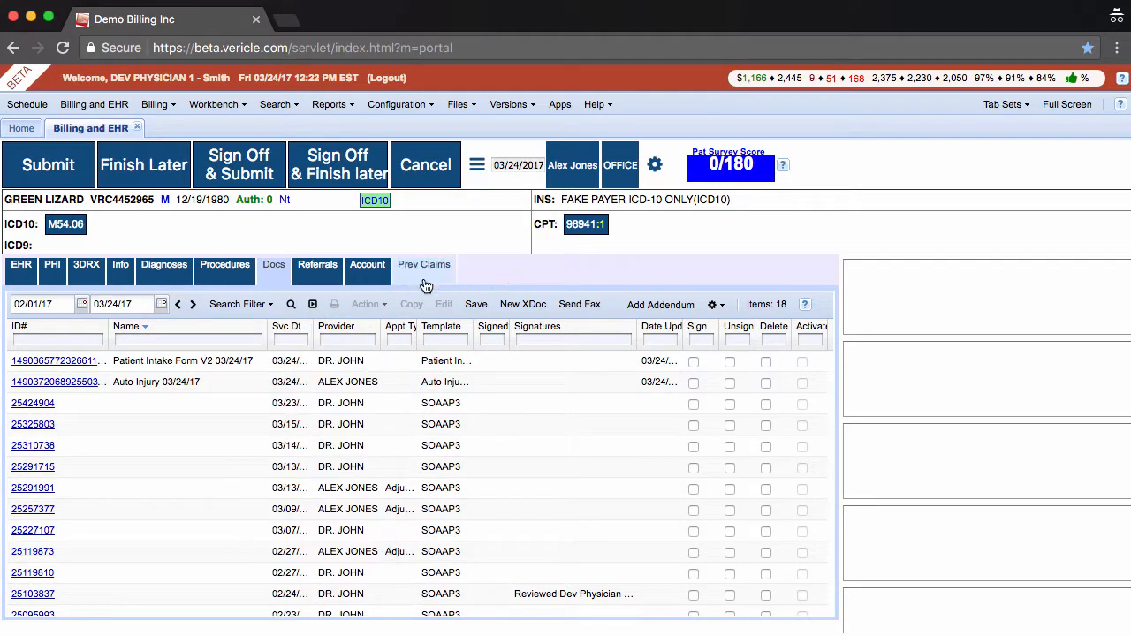
{"action": "left_click", "coordinate": [290, 304]}
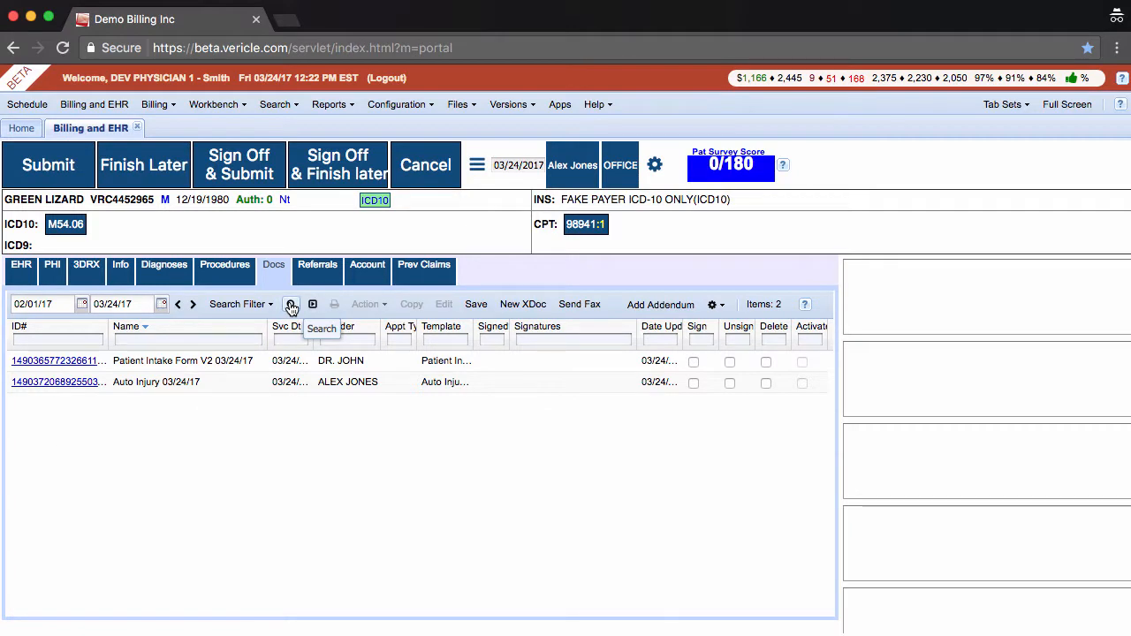
{"action": "left_click", "coordinate": [290, 304]}
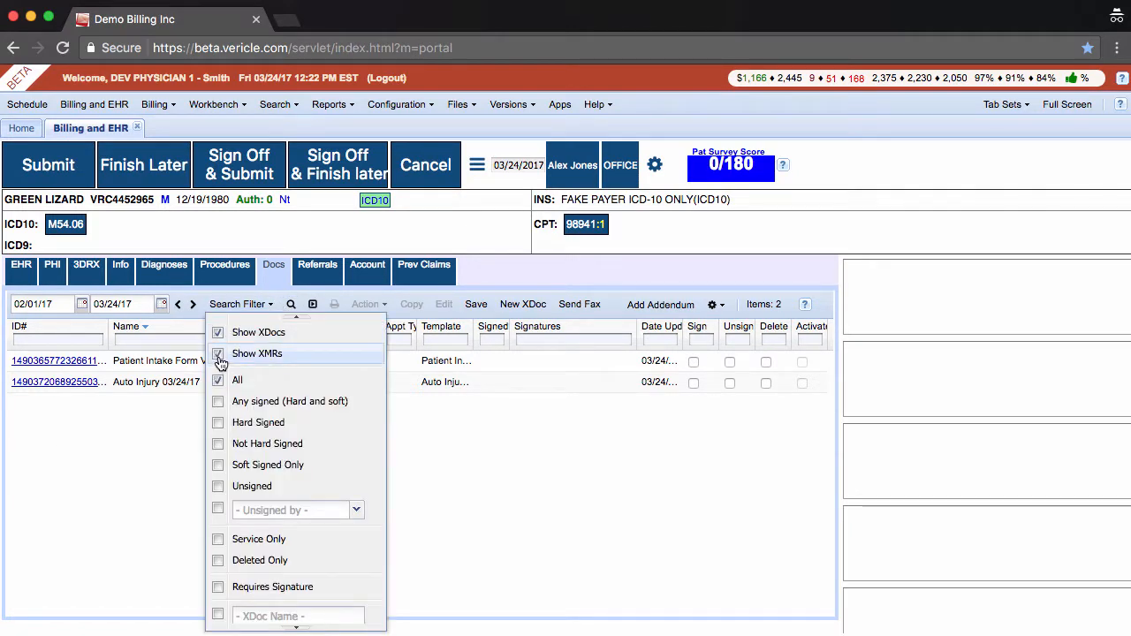
{"action": "left_click", "coordinate": [292, 304]}
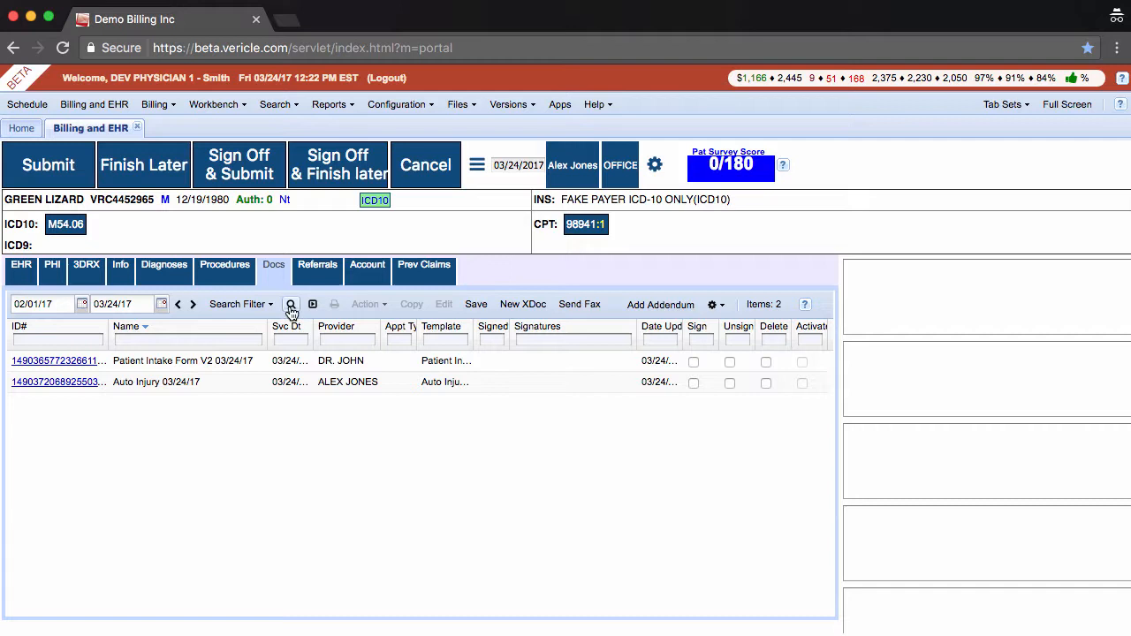
{"action": "left_click", "coordinate": [291, 303]}
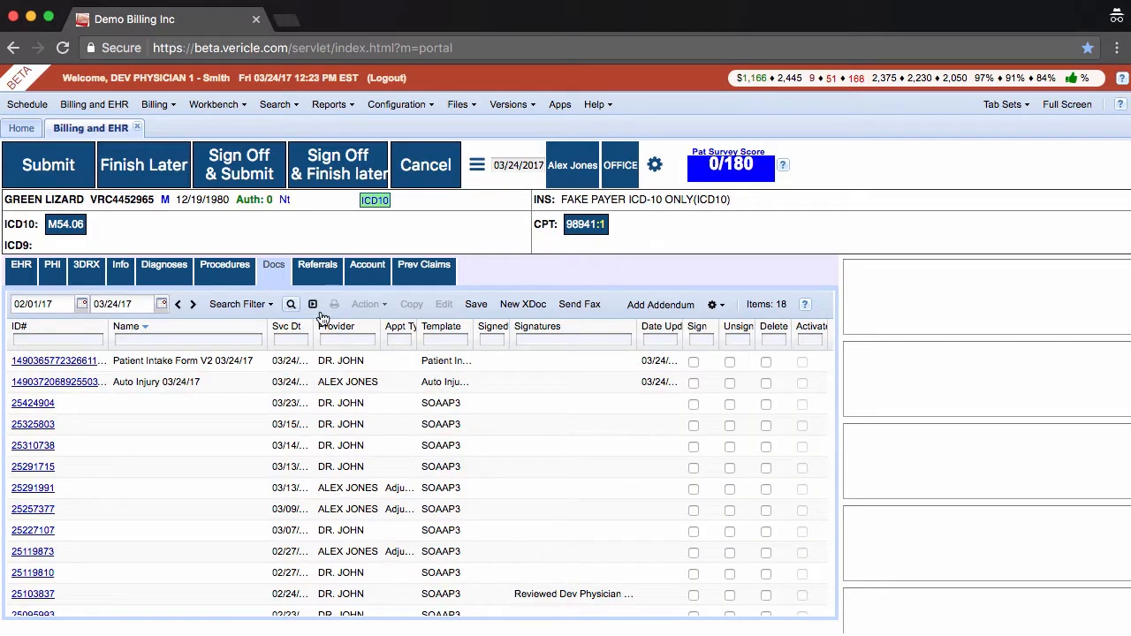
{"action": "mouse_move", "coordinate": [311, 304]}
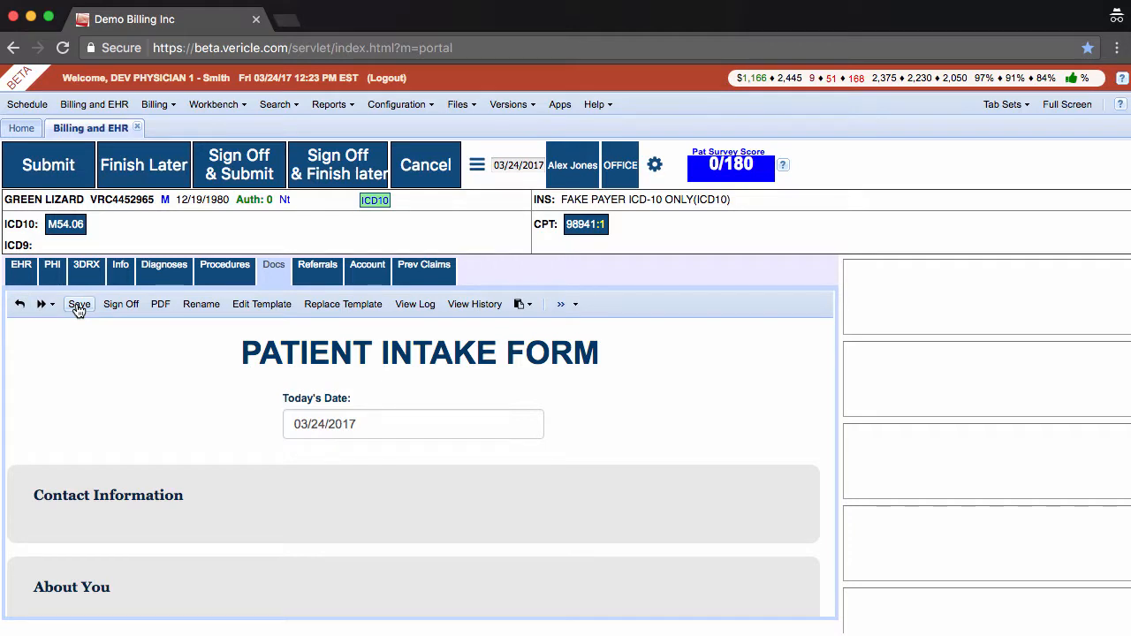
{"action": "mouse_move", "coordinate": [42, 304]}
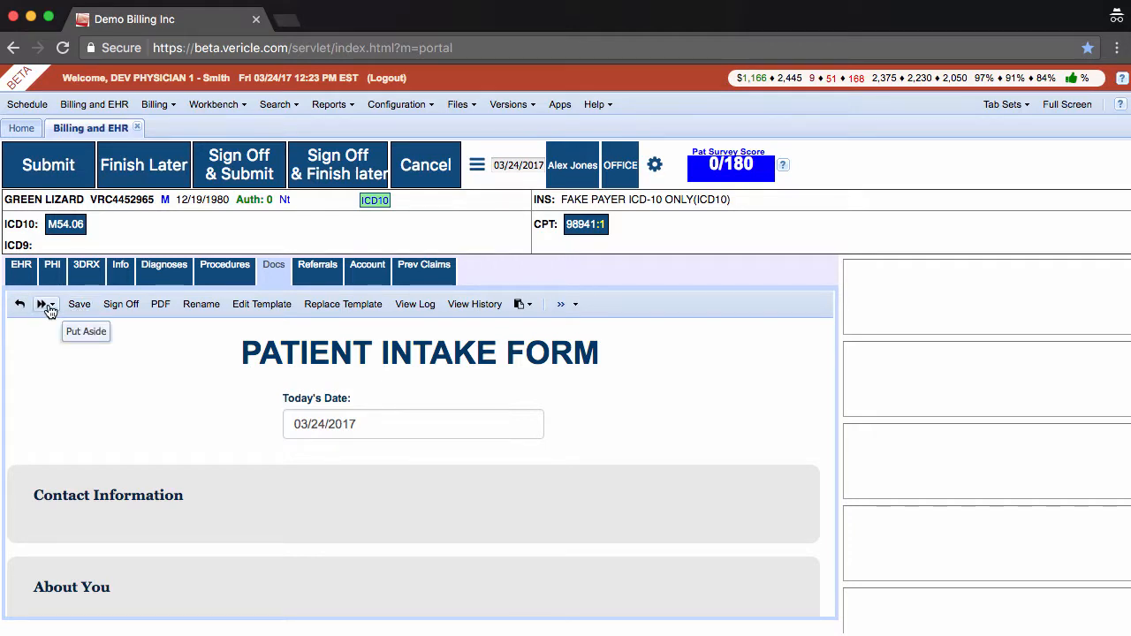
{"action": "mouse_move", "coordinate": [44, 344]}
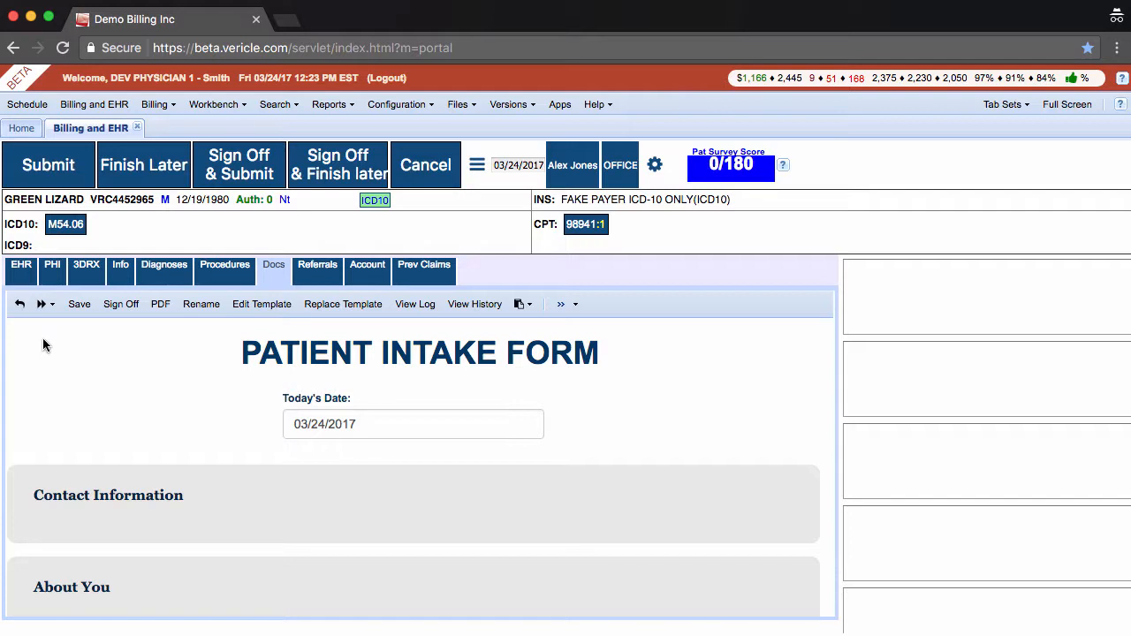
- Leave the Patient Intake Form via the return control
{"action": "left_click", "coordinate": [41, 304]}
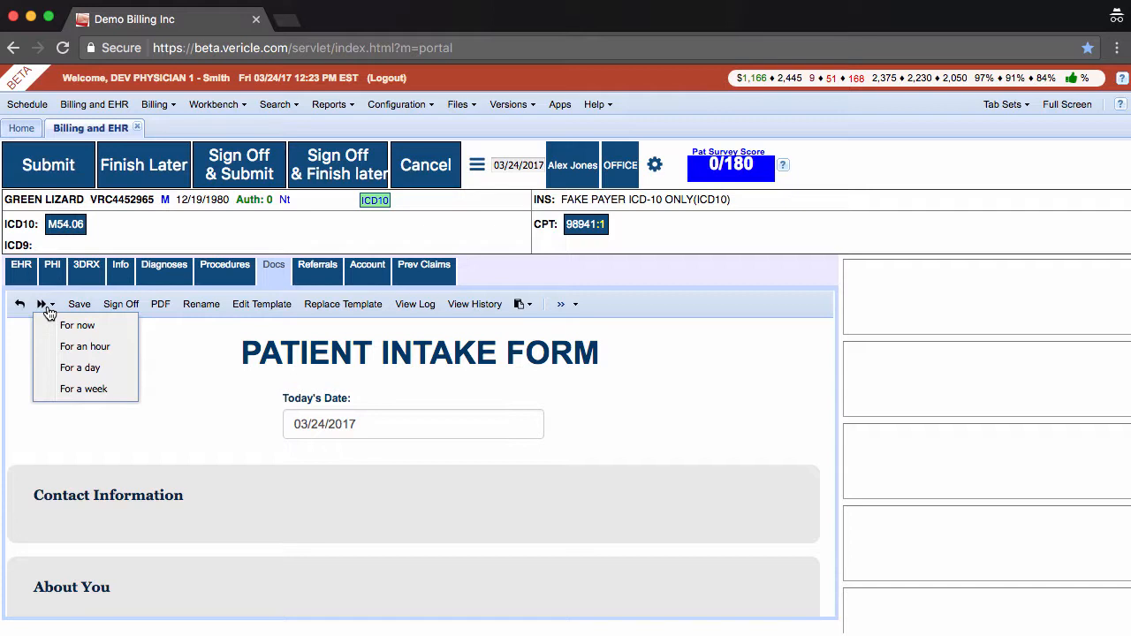
{"action": "mouse_move", "coordinate": [84, 325]}
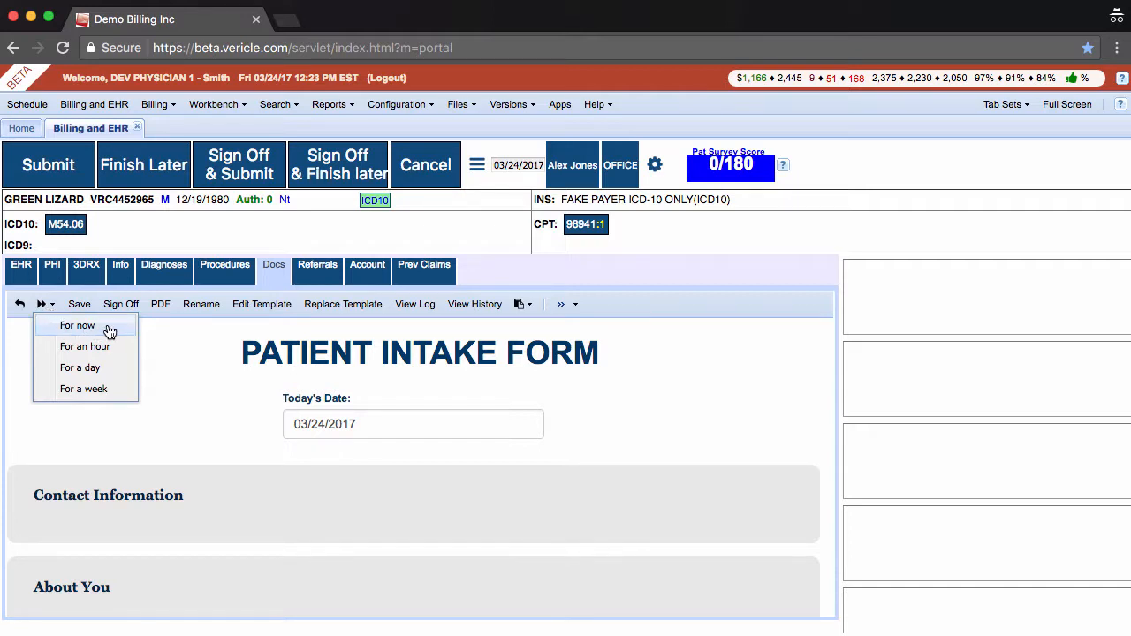
{"action": "mouse_move", "coordinate": [103, 395]}
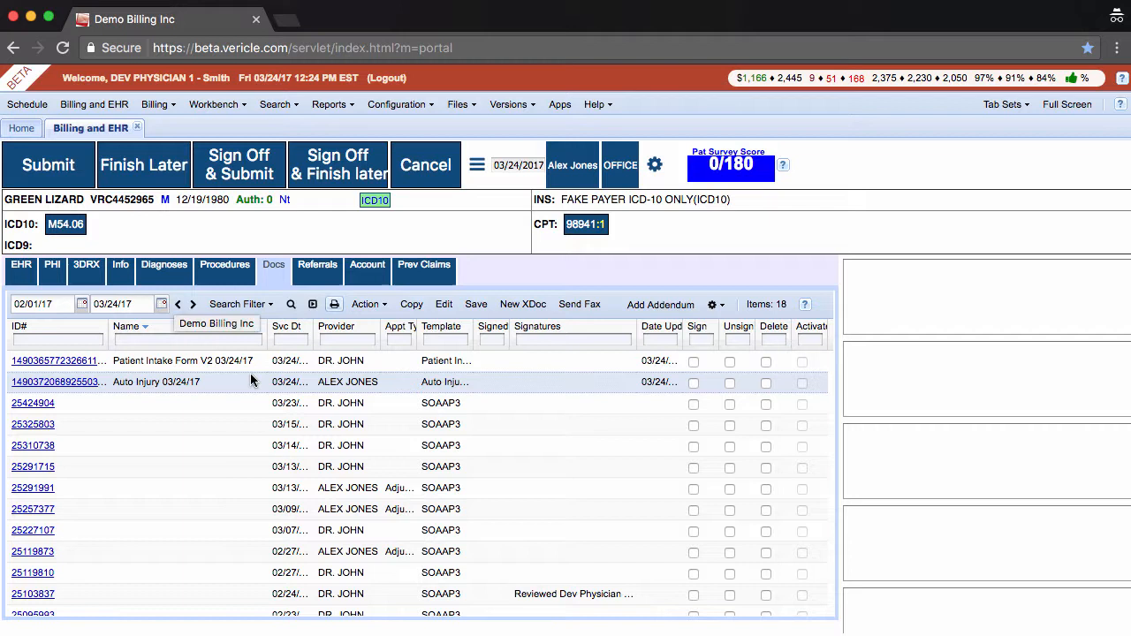
{"action": "mouse_move", "coordinate": [366, 304]}
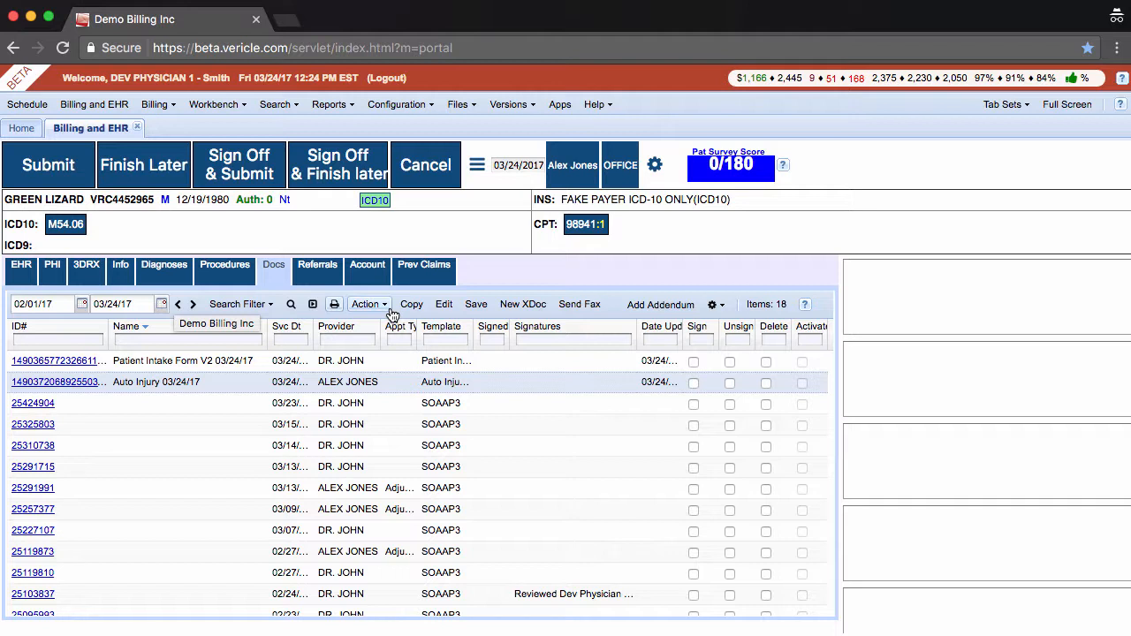
{"action": "left_click", "coordinate": [366, 304]}
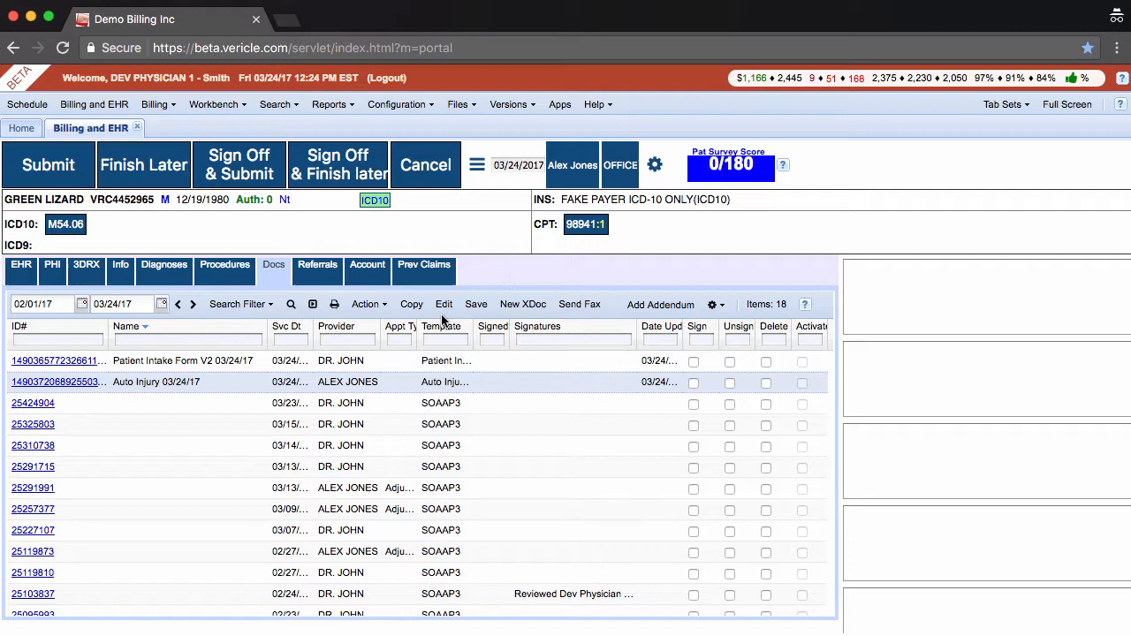
{"action": "mouse_move", "coordinate": [427, 320]}
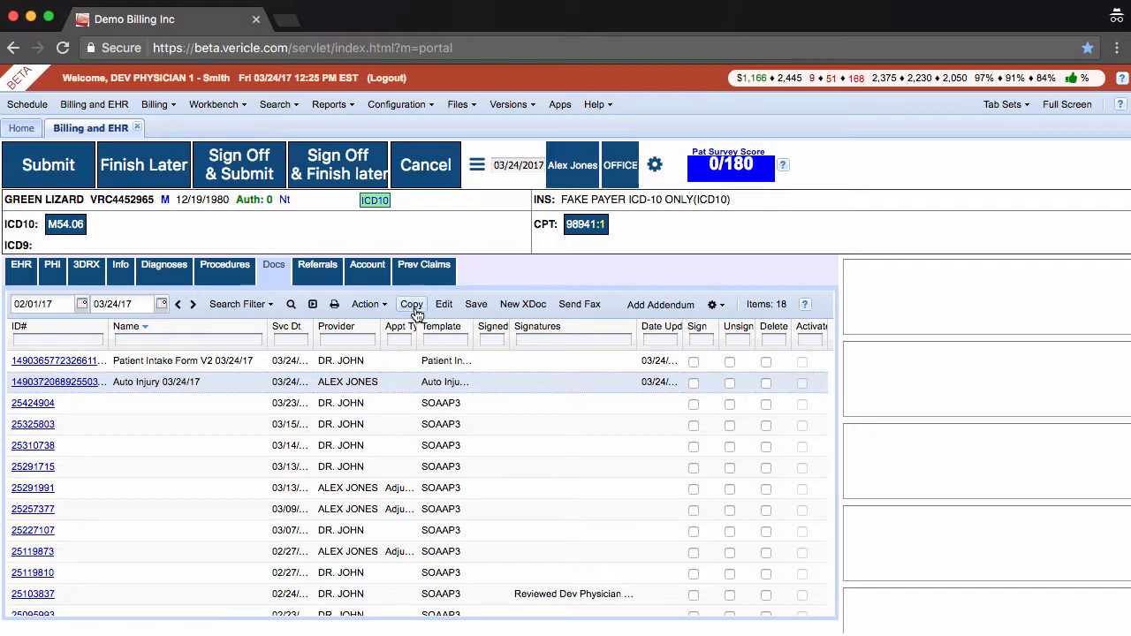
- Copy the Auto Injury XDoc, then leave the copied form with the Return arrow
{"action": "left_click", "coordinate": [412, 304]}
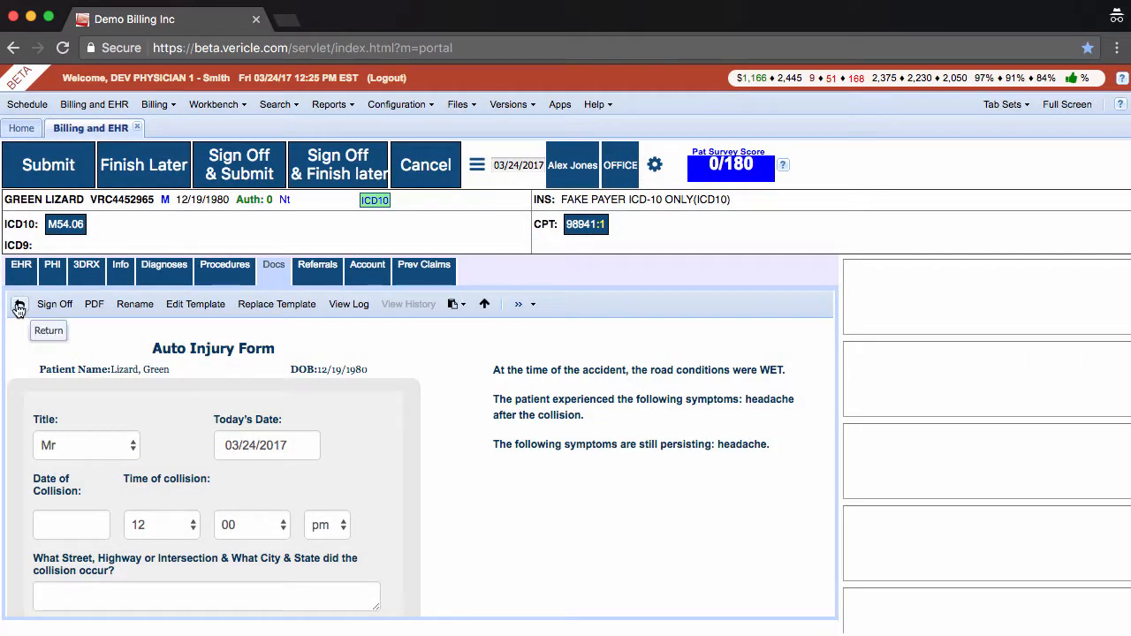
{"action": "left_click", "coordinate": [48, 329]}
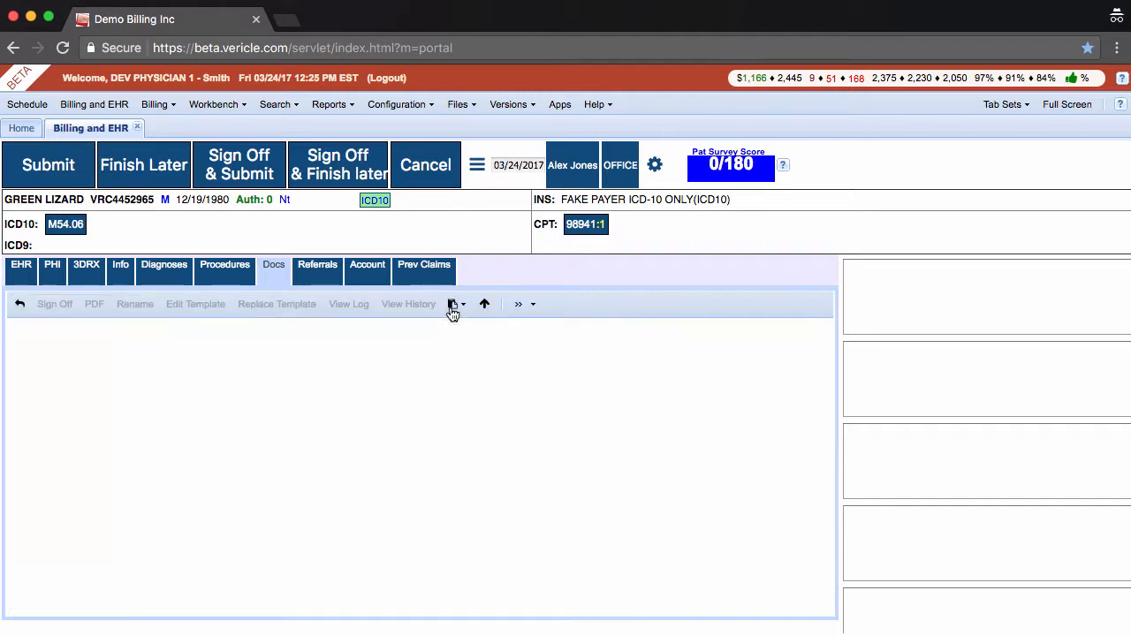
- Show the Docs list with the 'Auto Injury 03/24/17 COPY' entry; open Send Fax and close it unsent
{"action": "left_click", "coordinate": [452, 304]}
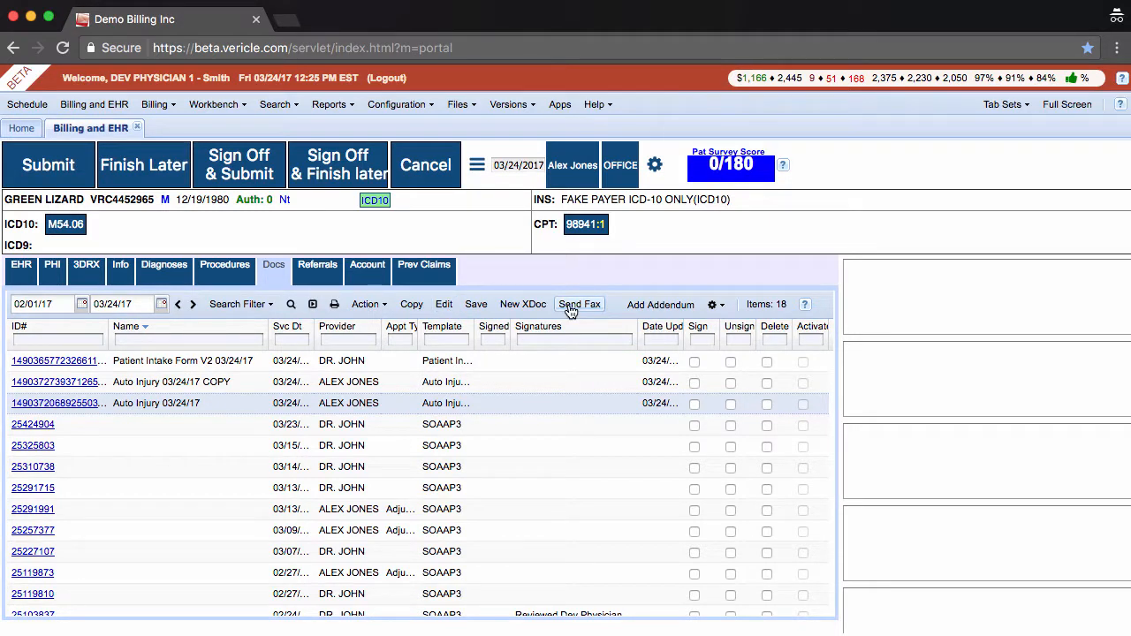
{"action": "left_click", "coordinate": [580, 304]}
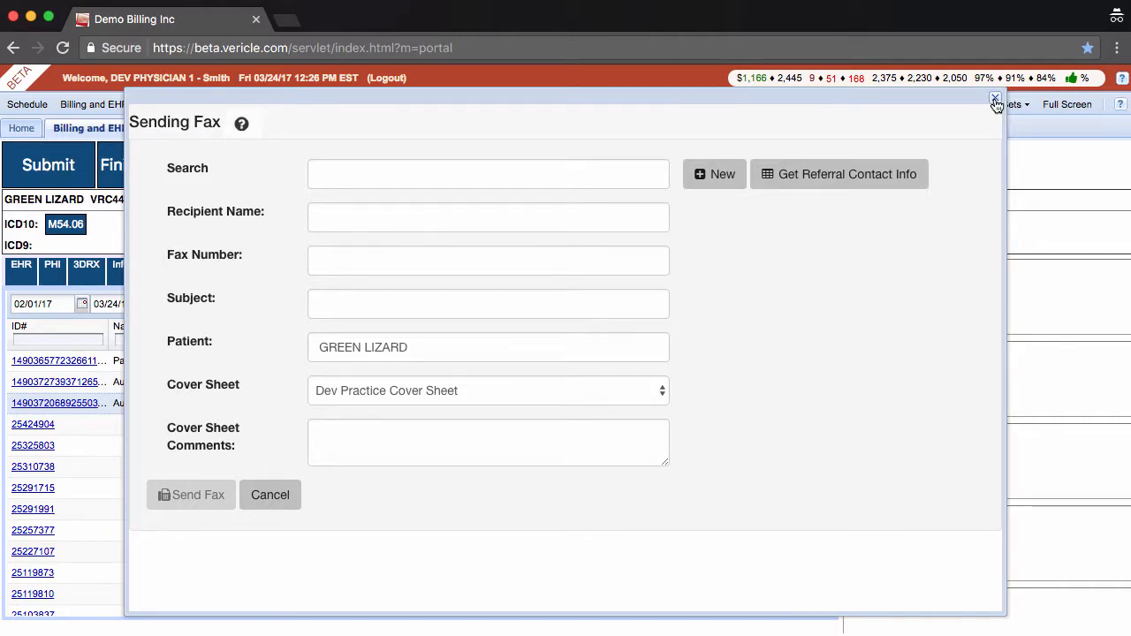
{"action": "left_click", "coordinate": [994, 97]}
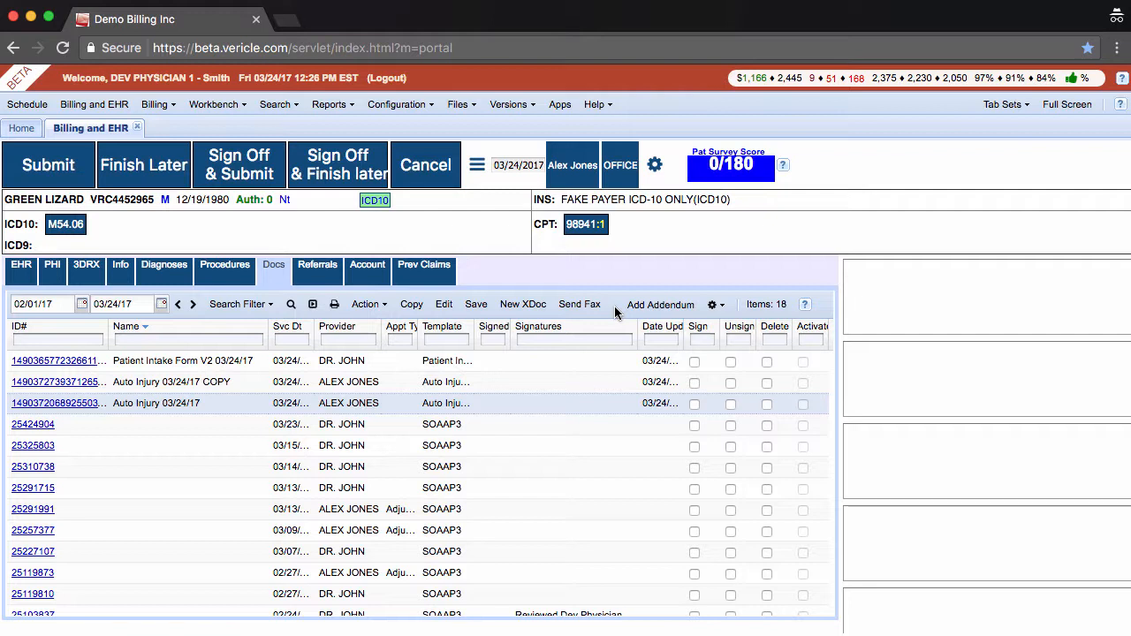
{"action": "mouse_move", "coordinate": [609, 312]}
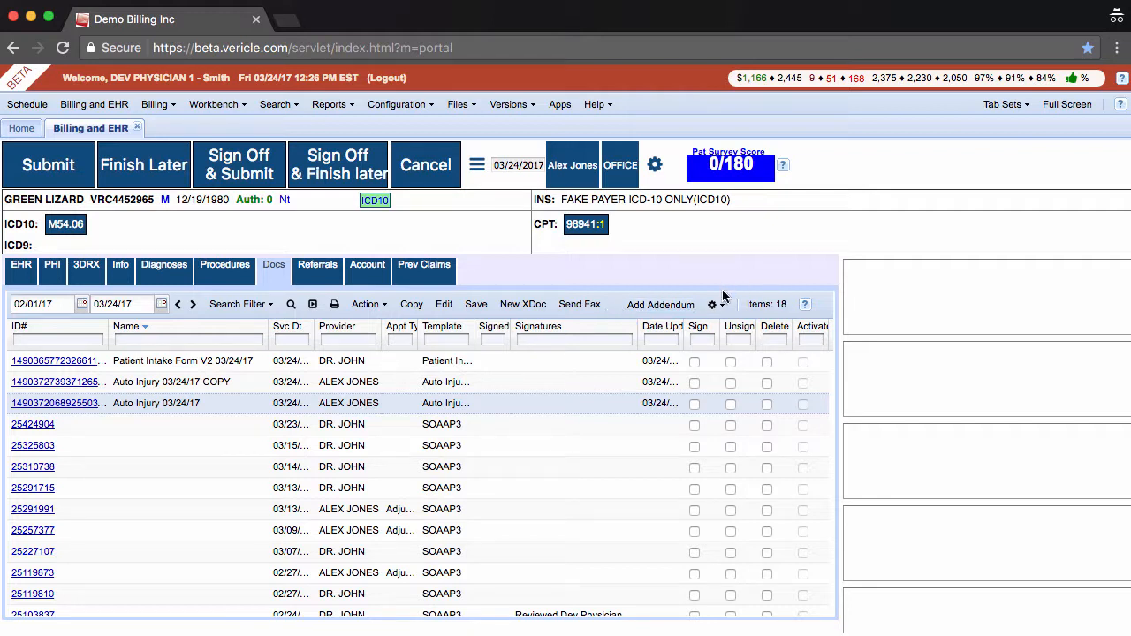
{"action": "left_click", "coordinate": [713, 304]}
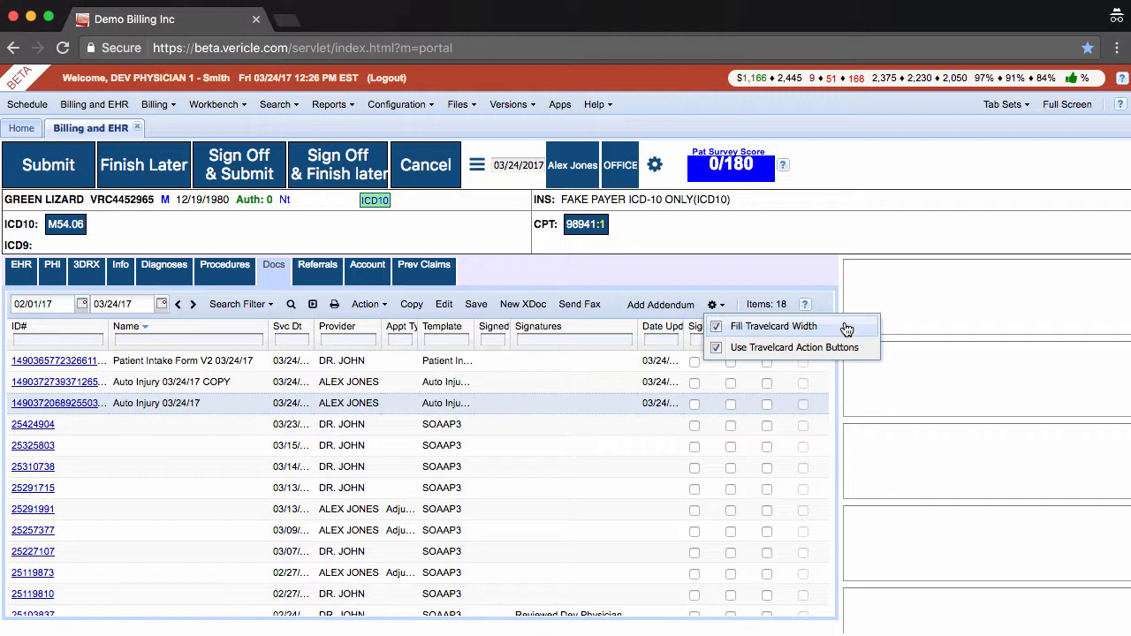
{"action": "mouse_move", "coordinate": [831, 327]}
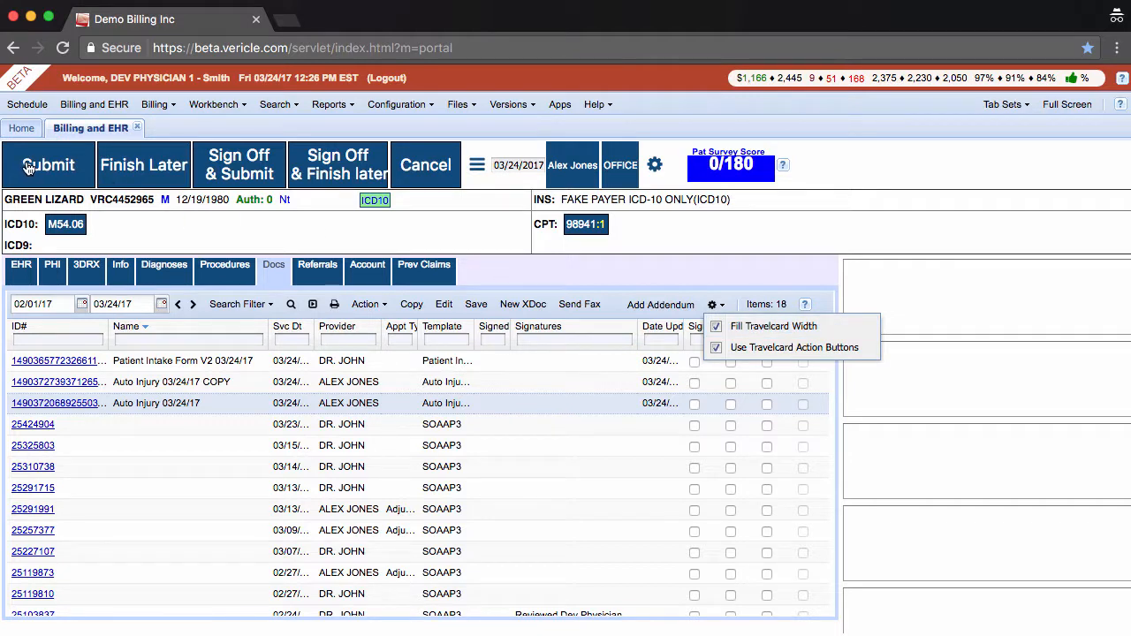
{"action": "mouse_move", "coordinate": [450, 165]}
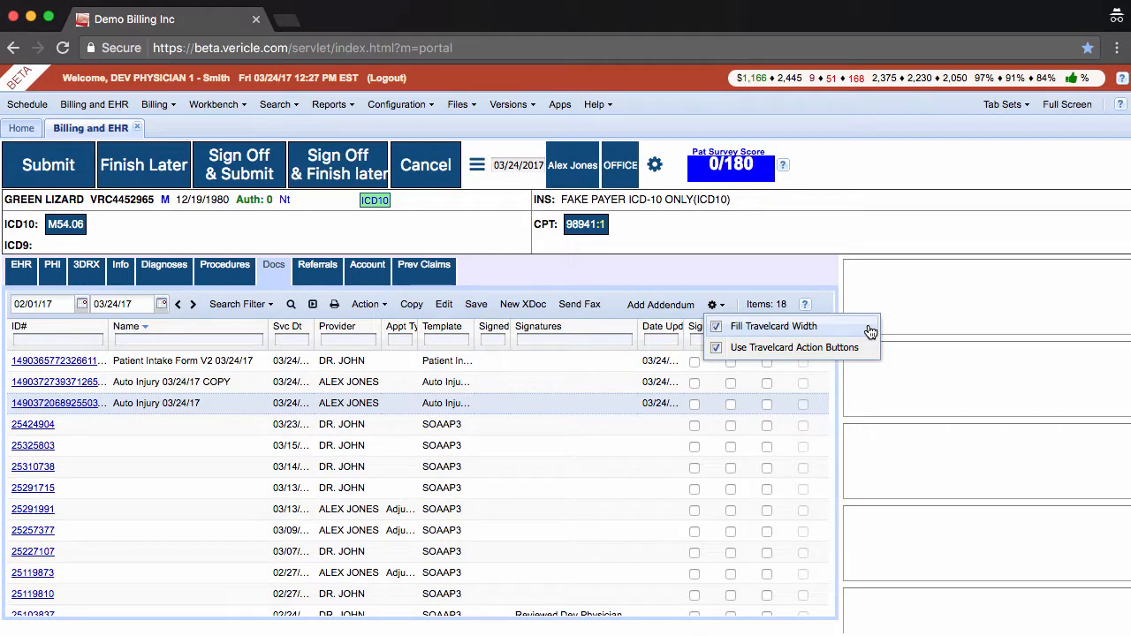
{"action": "mouse_move", "coordinate": [857, 353]}
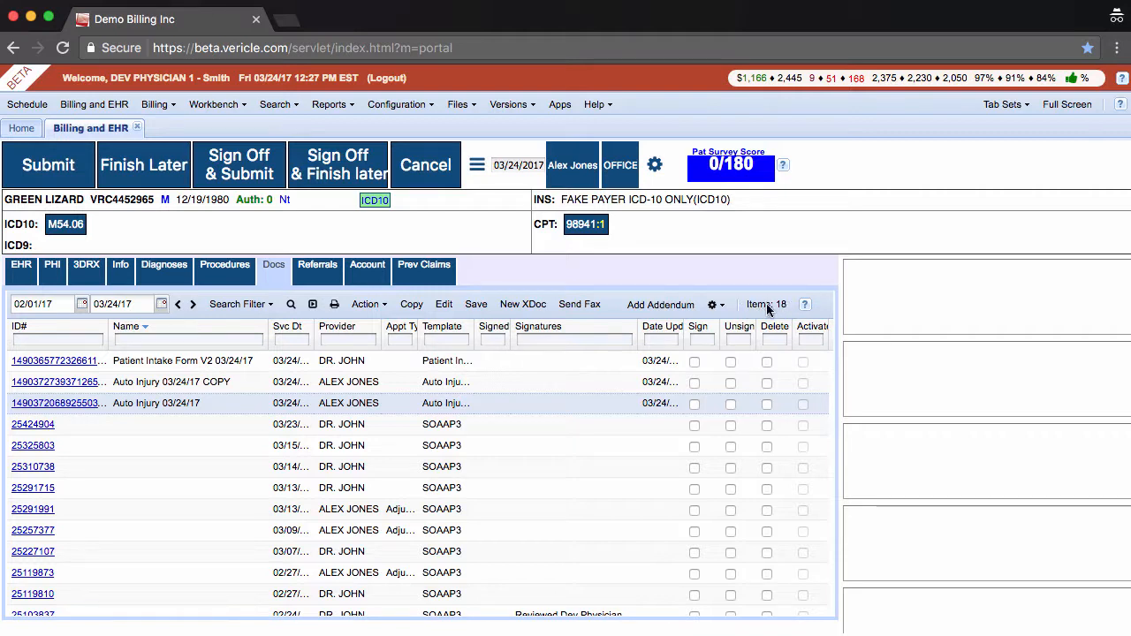
{"action": "mouse_move", "coordinate": [766, 378]}
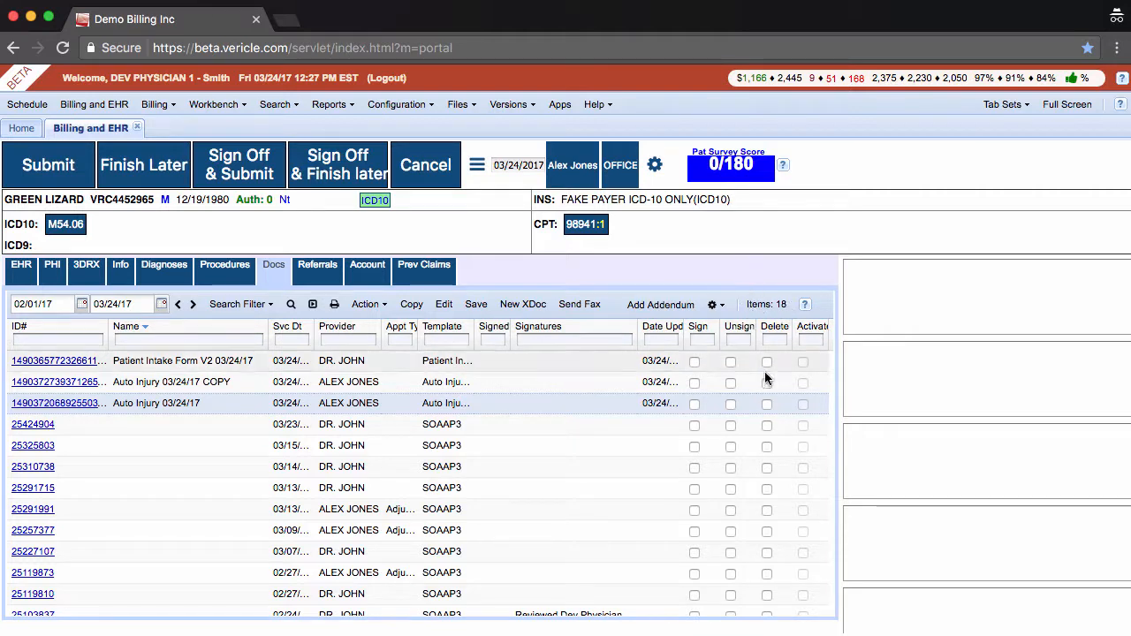
- Mark 'Auto Injury 03/24/17 COPY' and the original Auto Injury for deletion, then save
{"action": "left_click", "coordinate": [766, 382]}
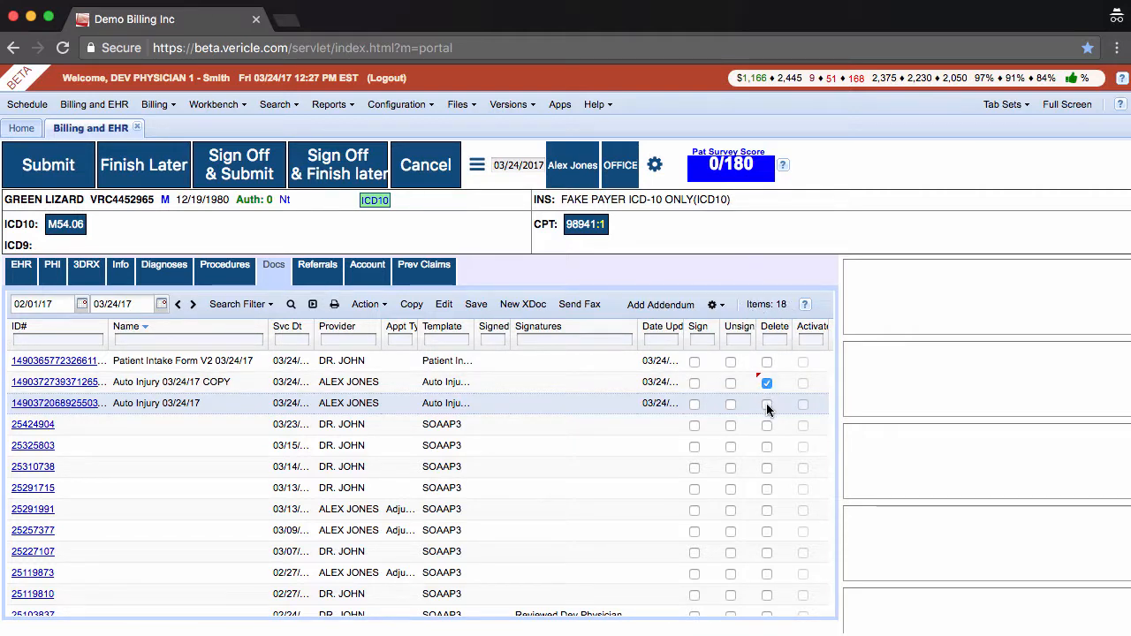
{"action": "left_click", "coordinate": [766, 404]}
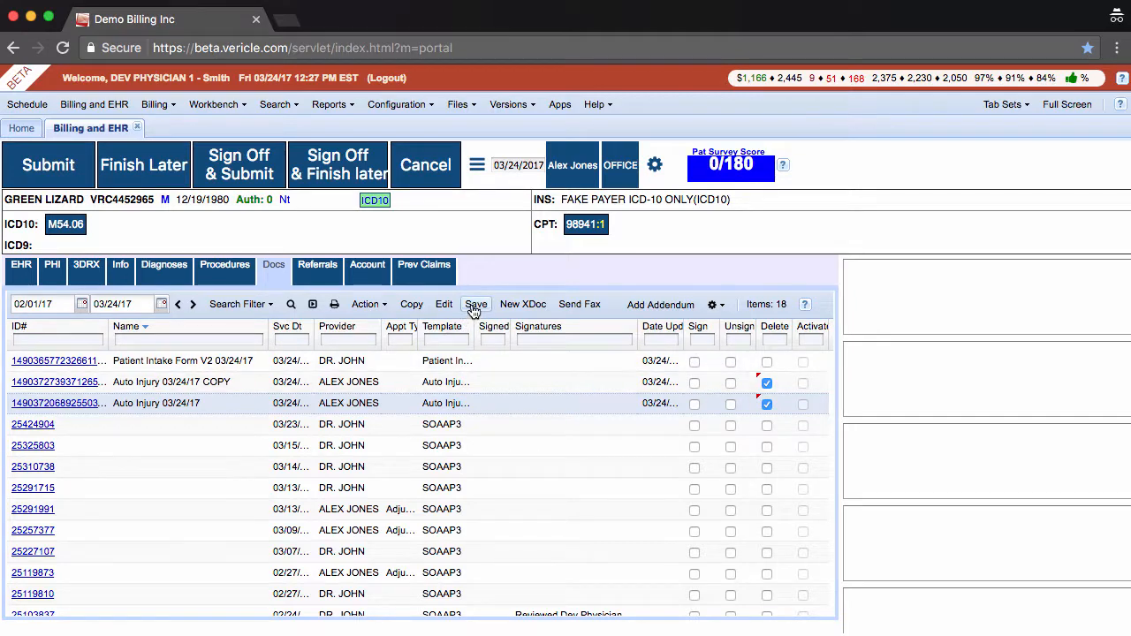
{"action": "left_click", "coordinate": [475, 304]}
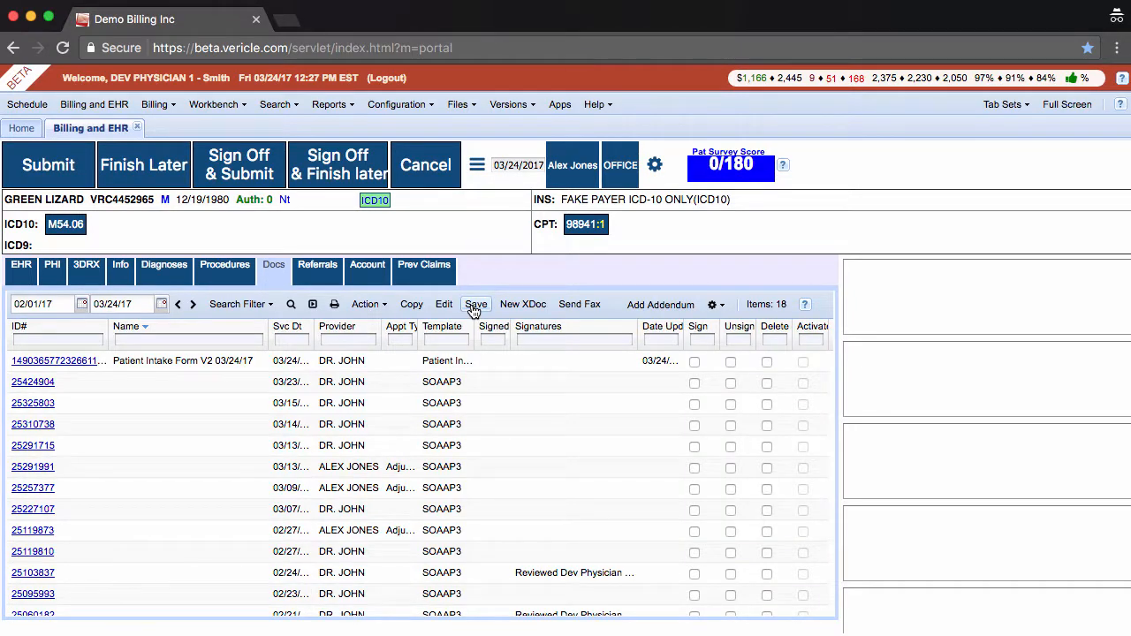
{"action": "mouse_move", "coordinate": [476, 321]}
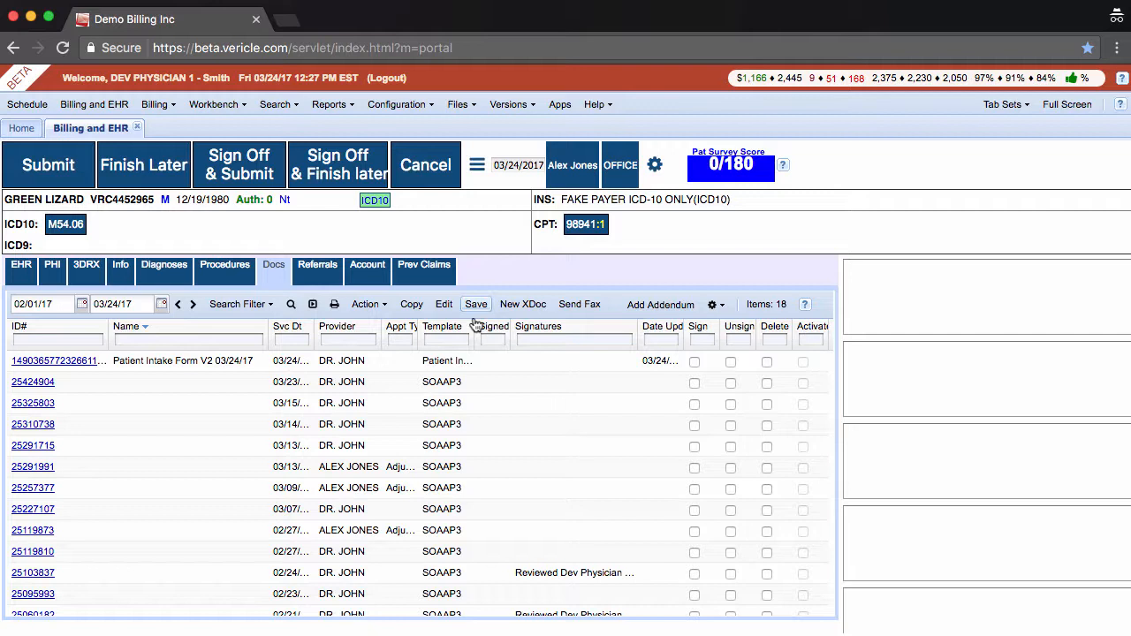